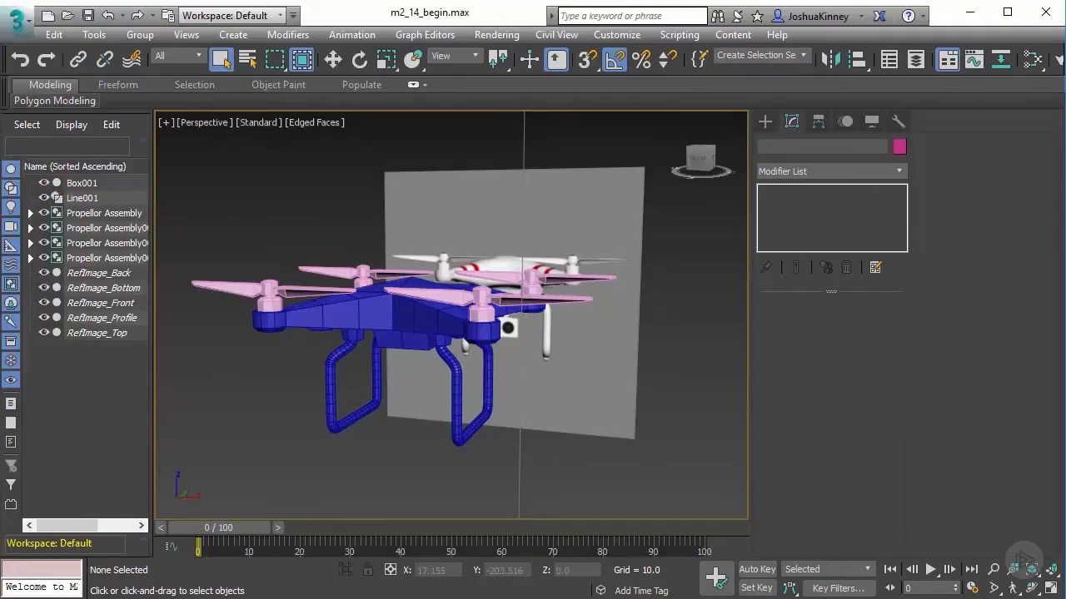
mouse_move(791, 514)
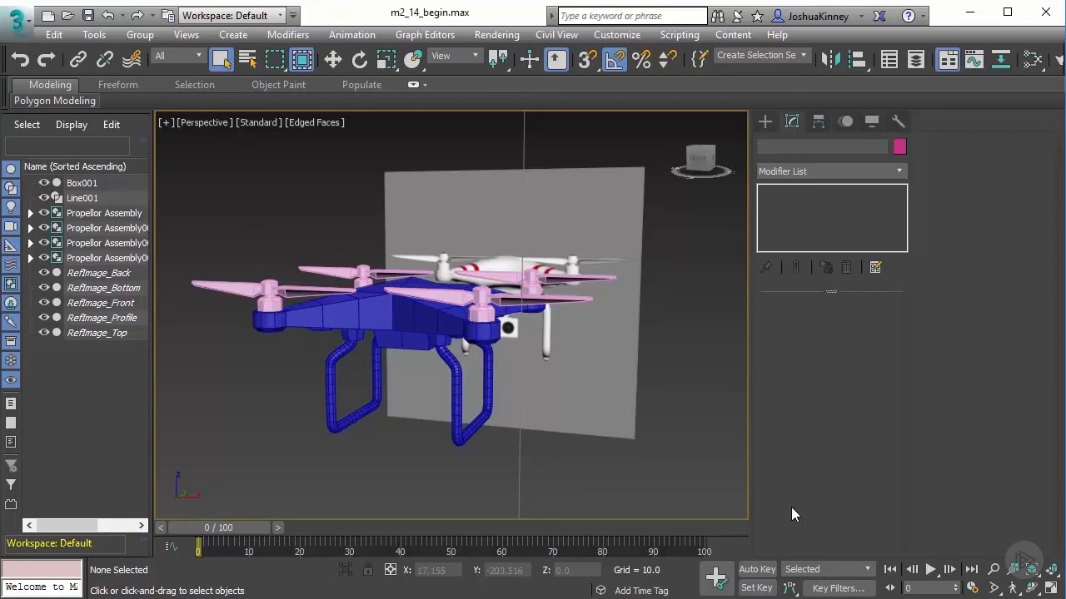
mouse_move(559, 400)
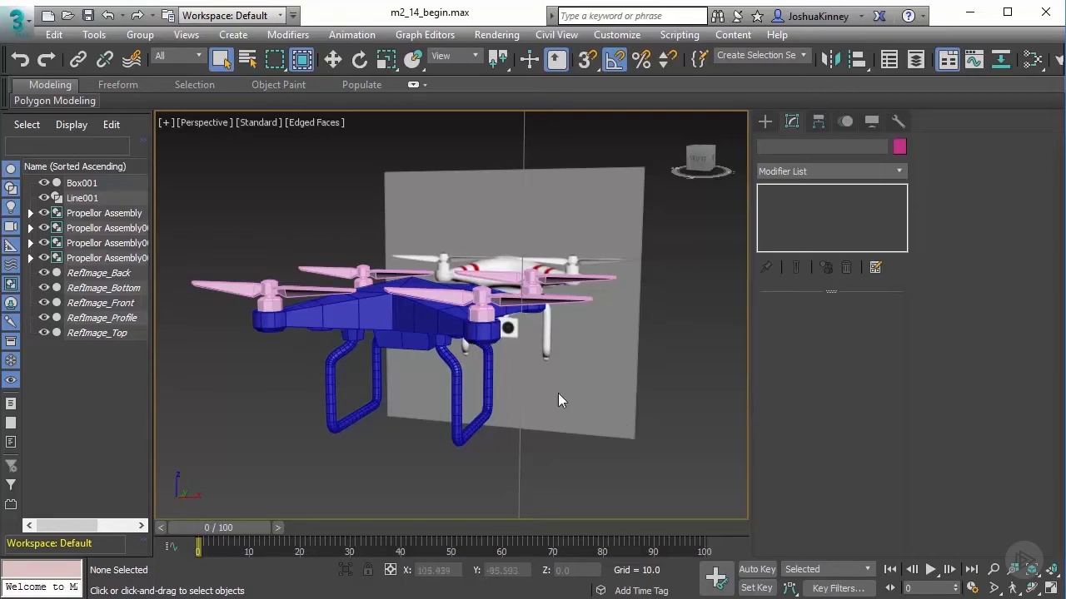
- Hide Box001 and begin a rectangle spline around the camera gimbal at the origin
left_click_drag(558, 399, 454, 391)
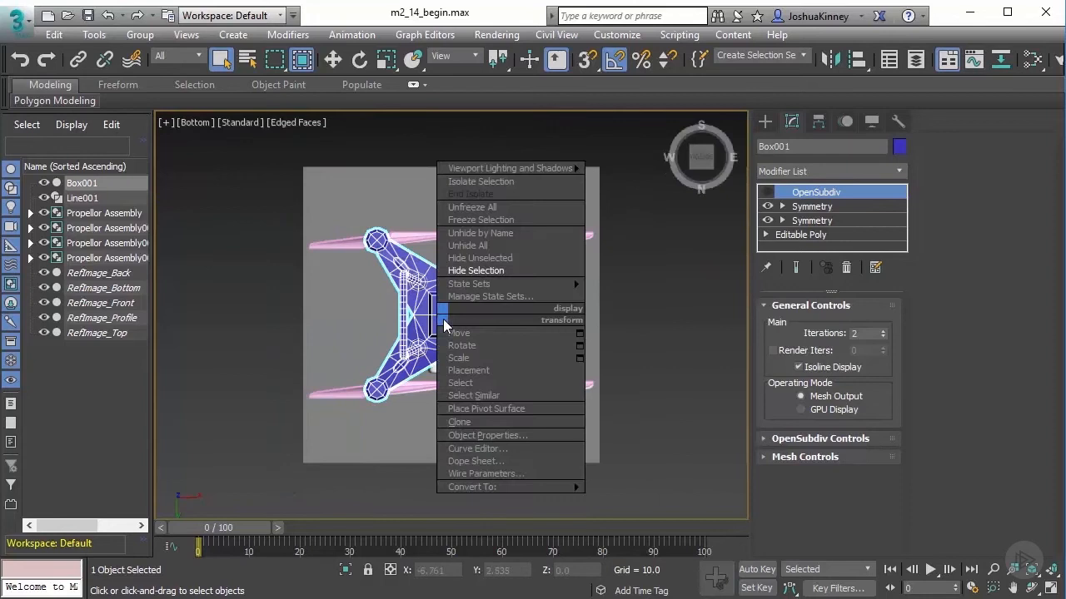
left_click(476, 270)
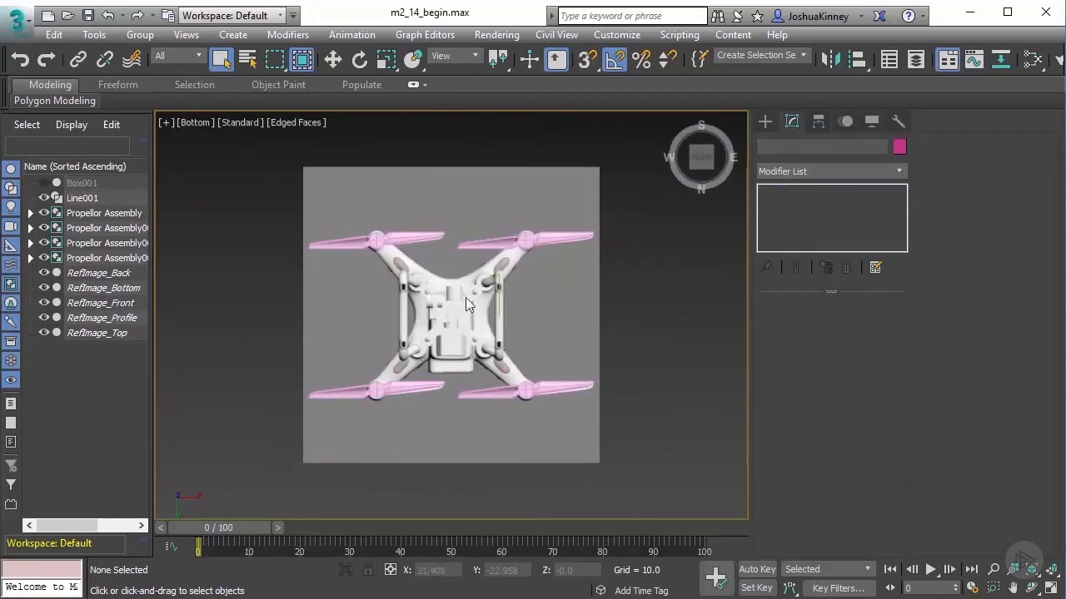
left_click(764, 121)
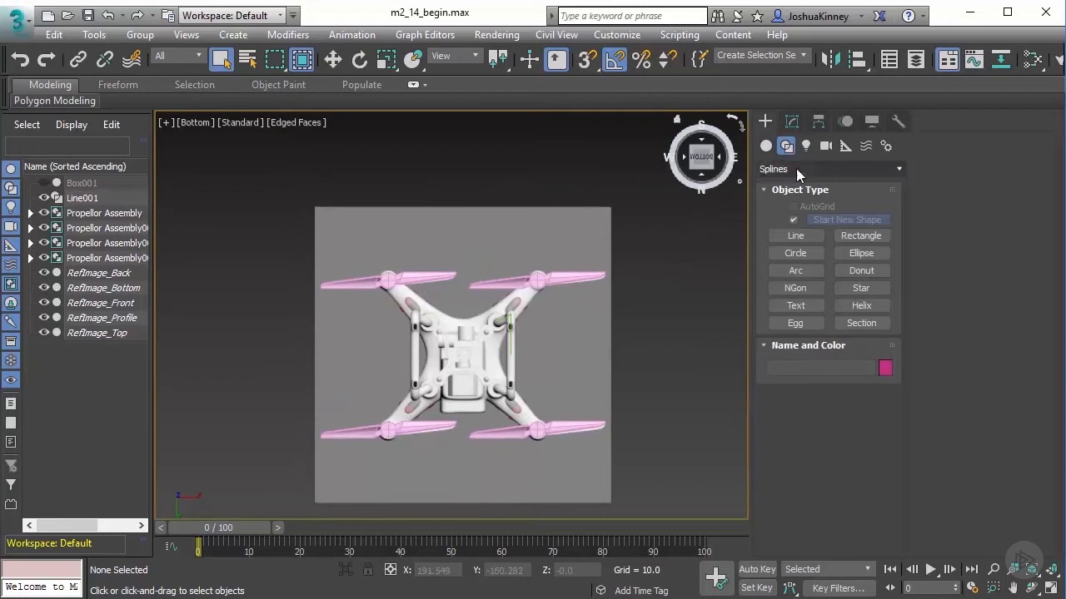
left_click(861, 235)
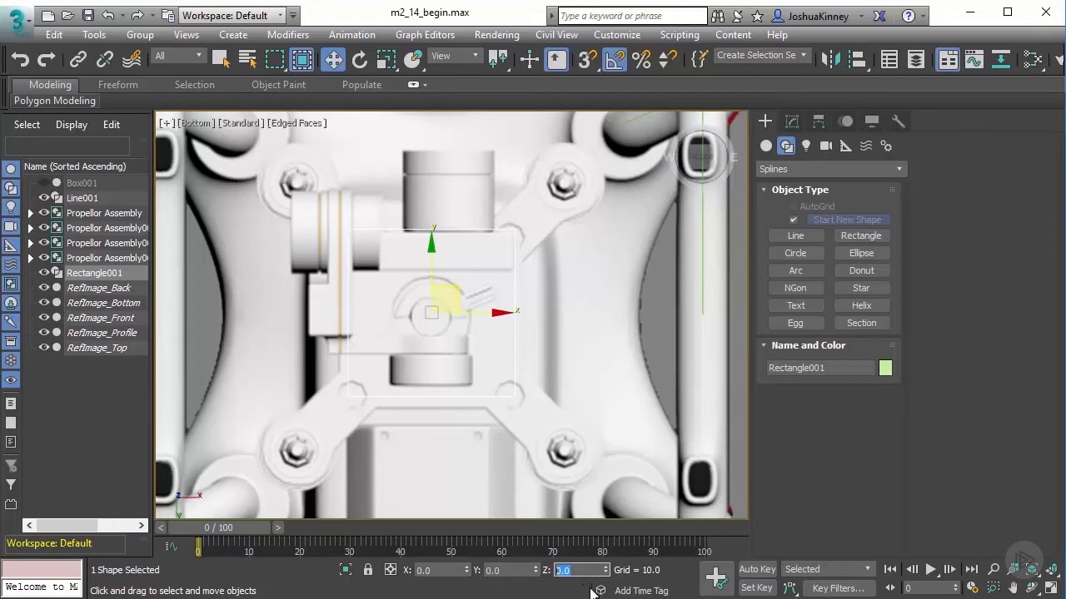
mouse_move(591, 587)
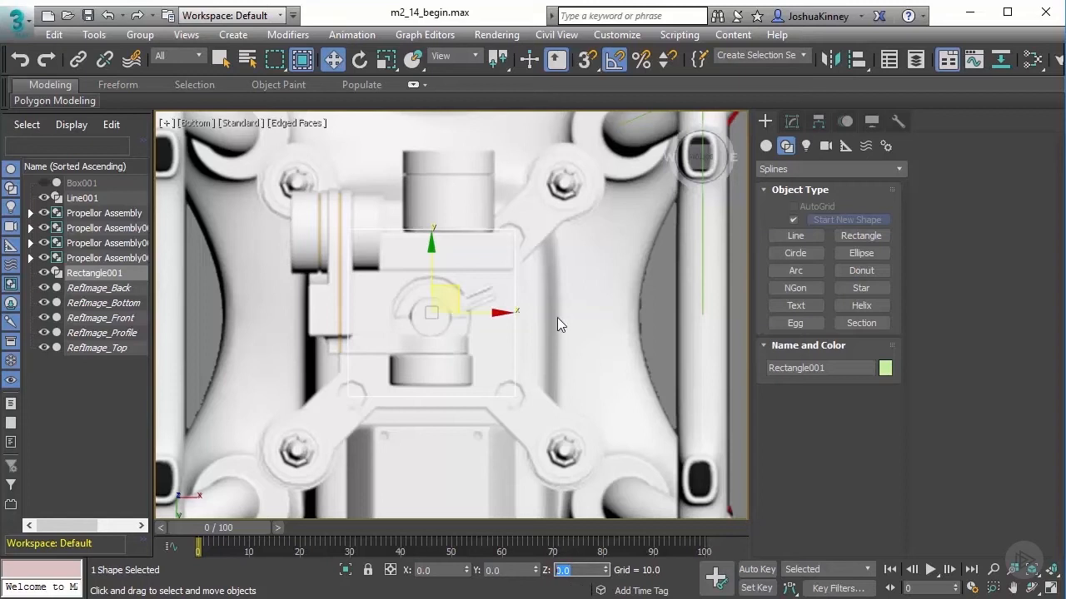
mouse_move(547, 198)
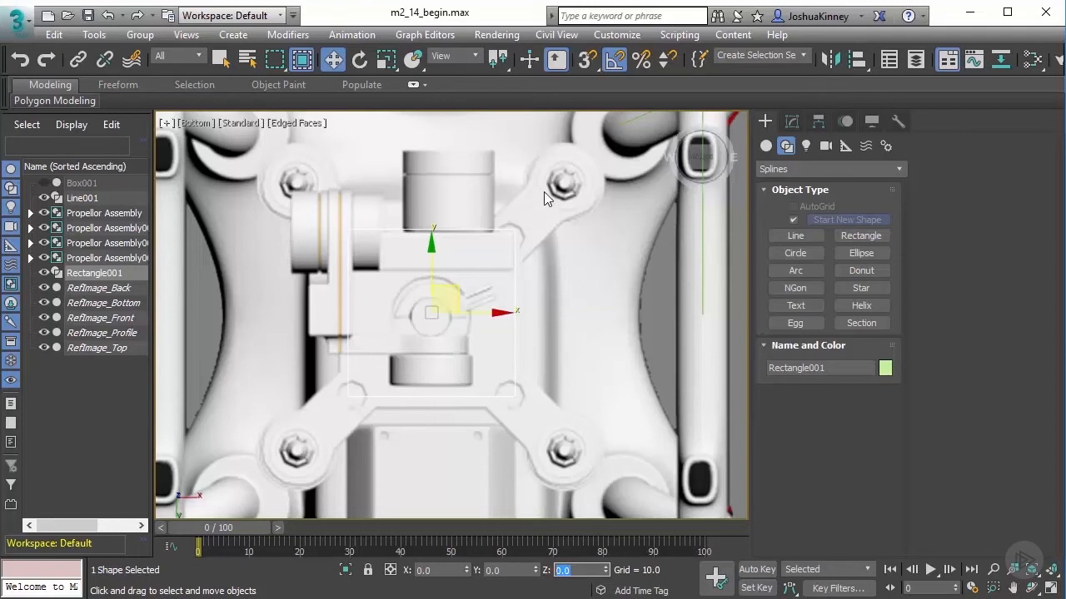
mouse_move(626, 260)
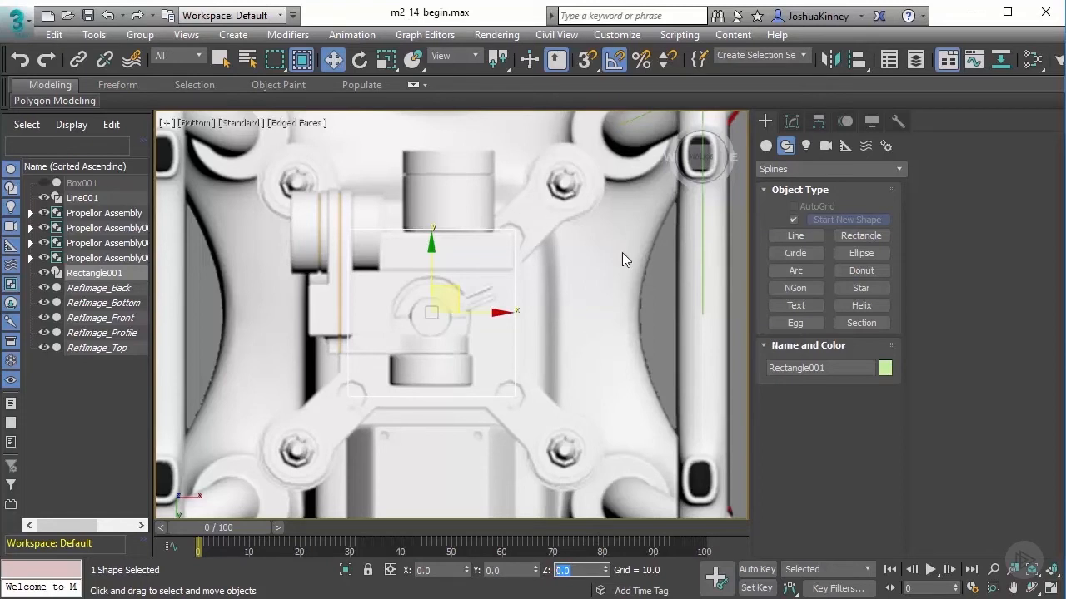
mouse_move(822, 273)
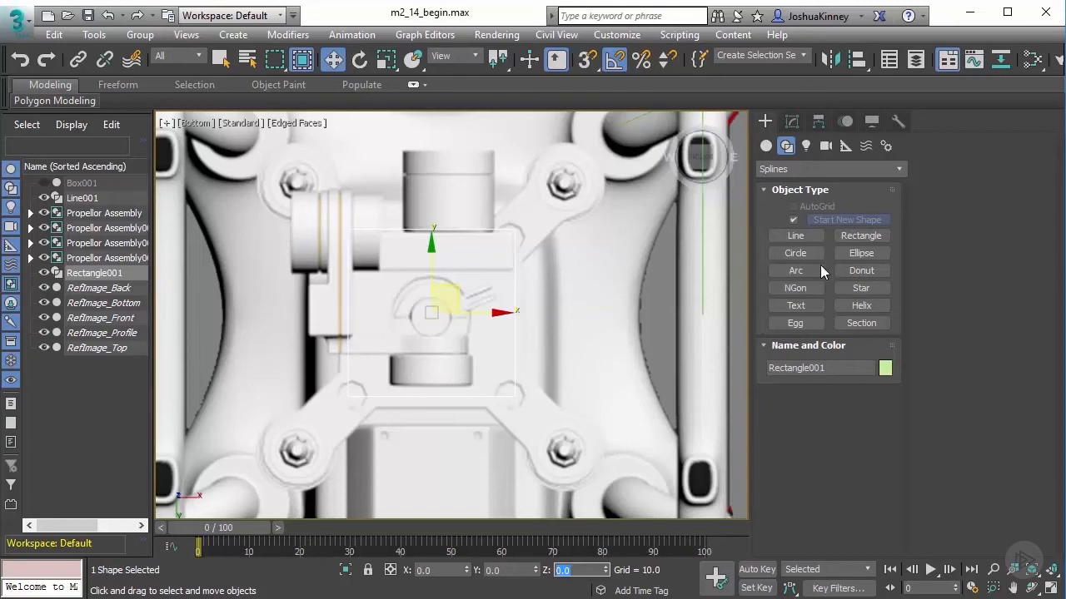
- Draw Rectangle002 with Length 10, rotated diagonally and moved onto the drone arm
left_click(860, 235)
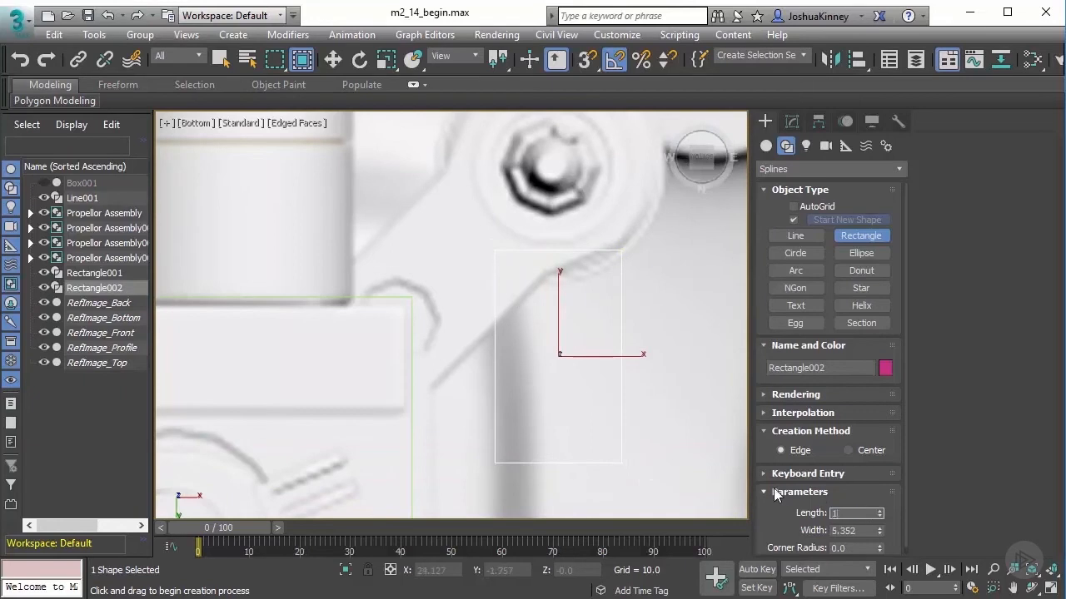
type("10.0")
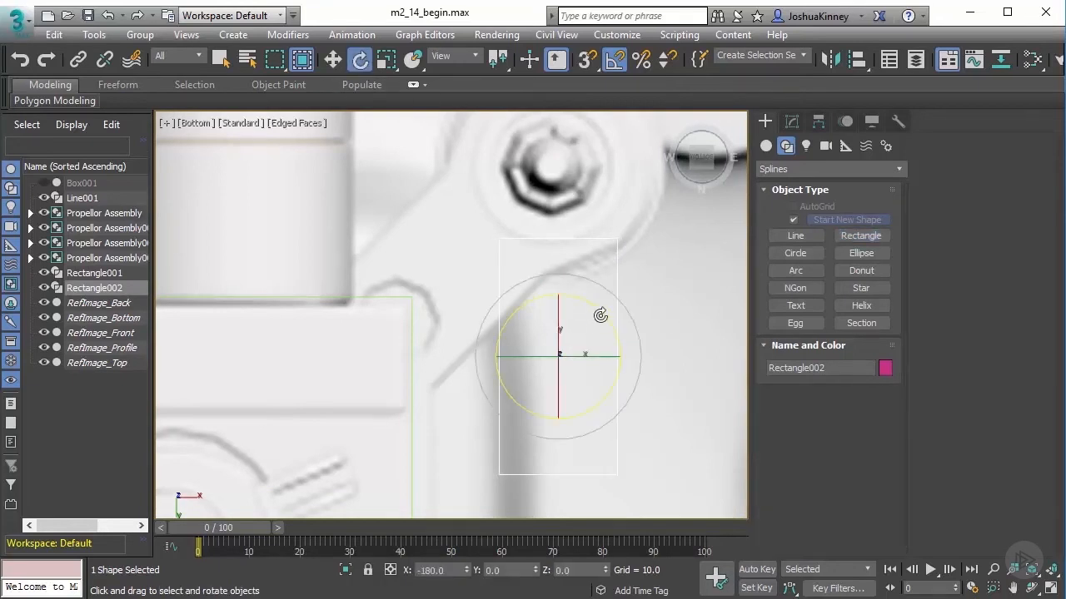
left_click_drag(582, 300, 633, 333)
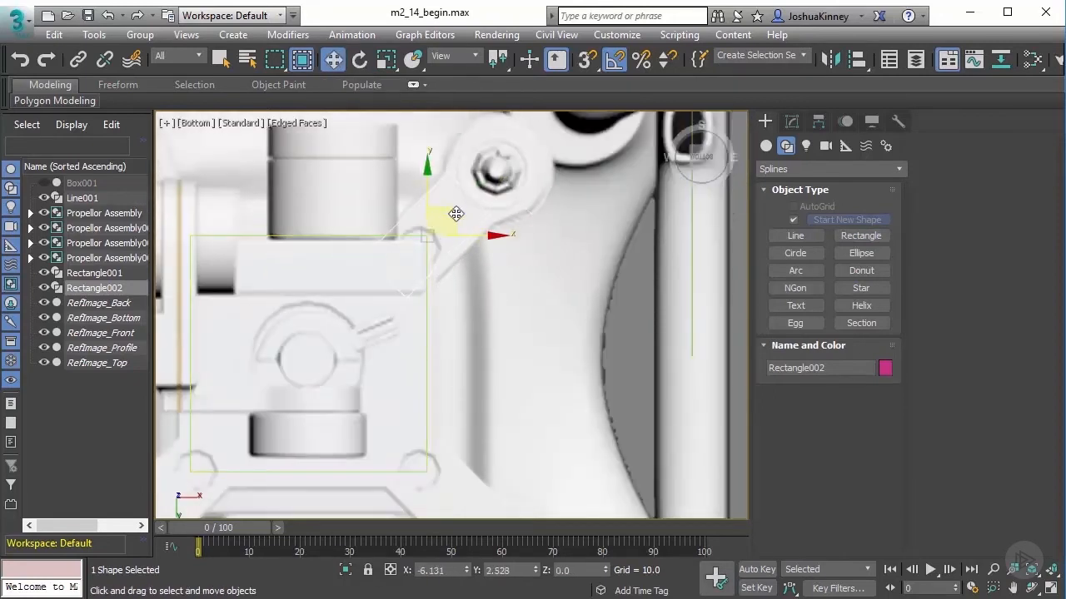
left_click_drag(456, 214, 467, 303)
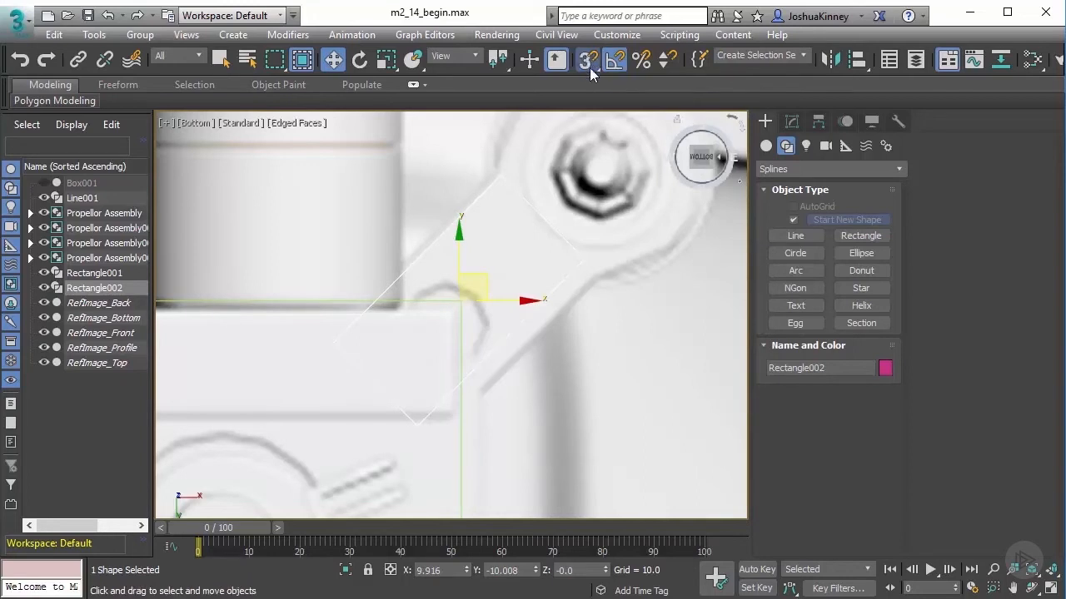
- With Vertex snap enabled, draw Circle001 around the bolt at the arm's outer end
left_click(587, 59)
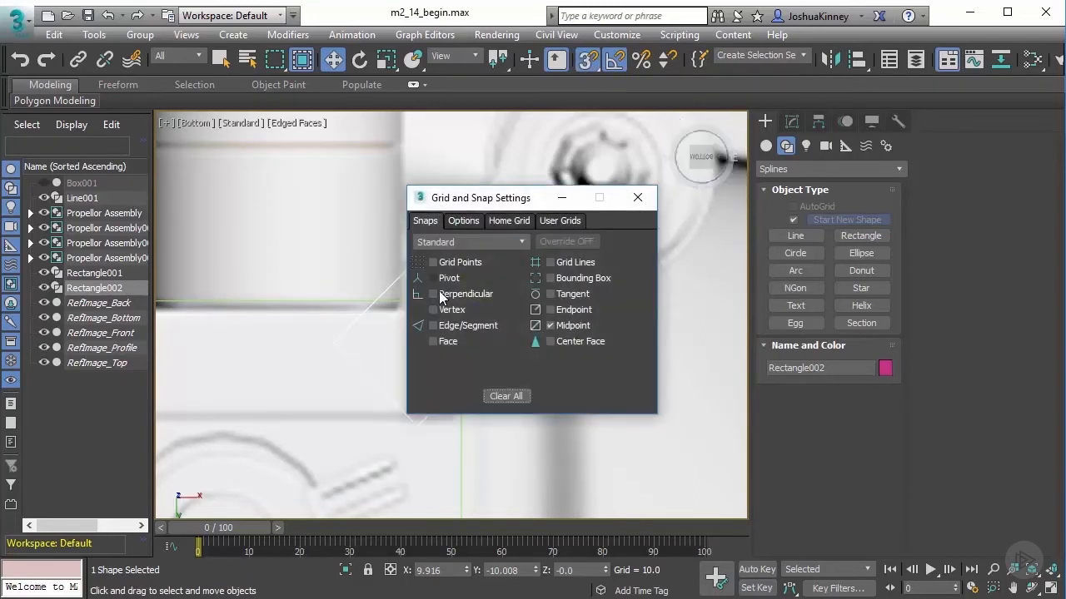
left_click(432, 308)
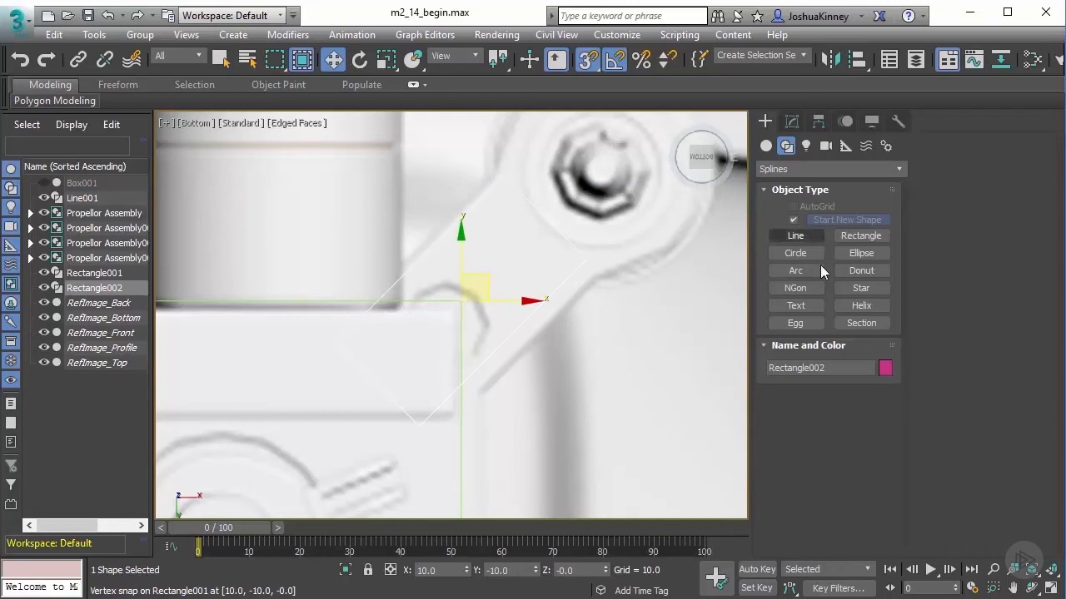
left_click(794, 252)
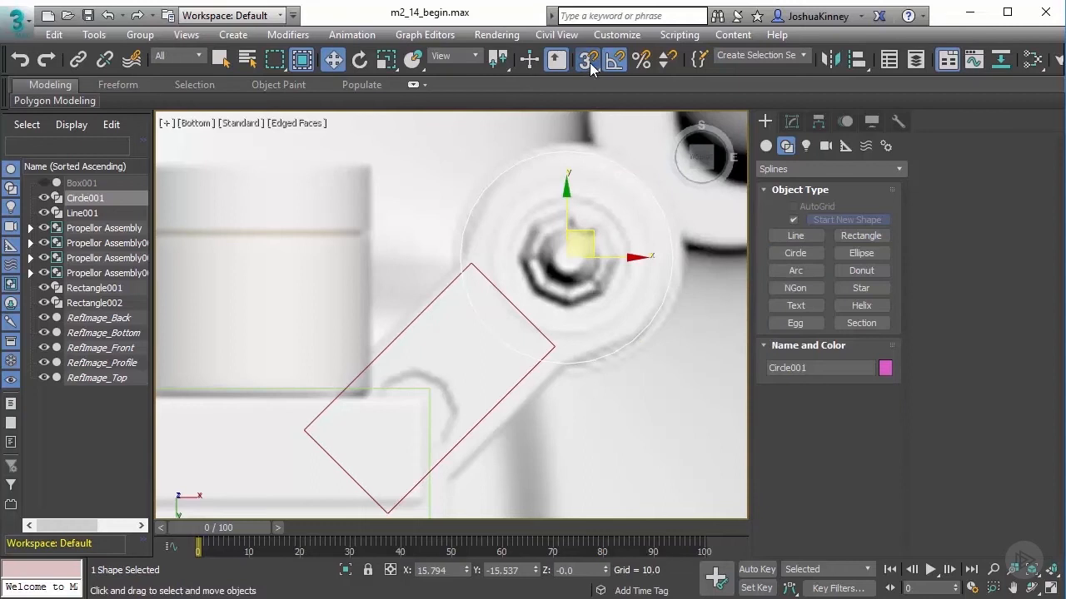
left_click(587, 59)
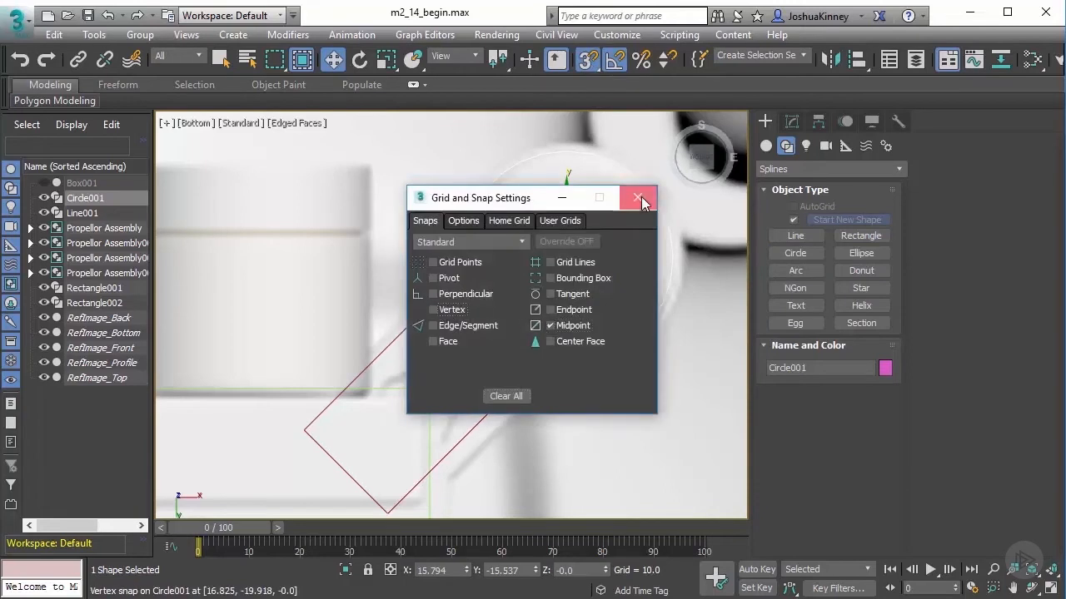
left_click(638, 197)
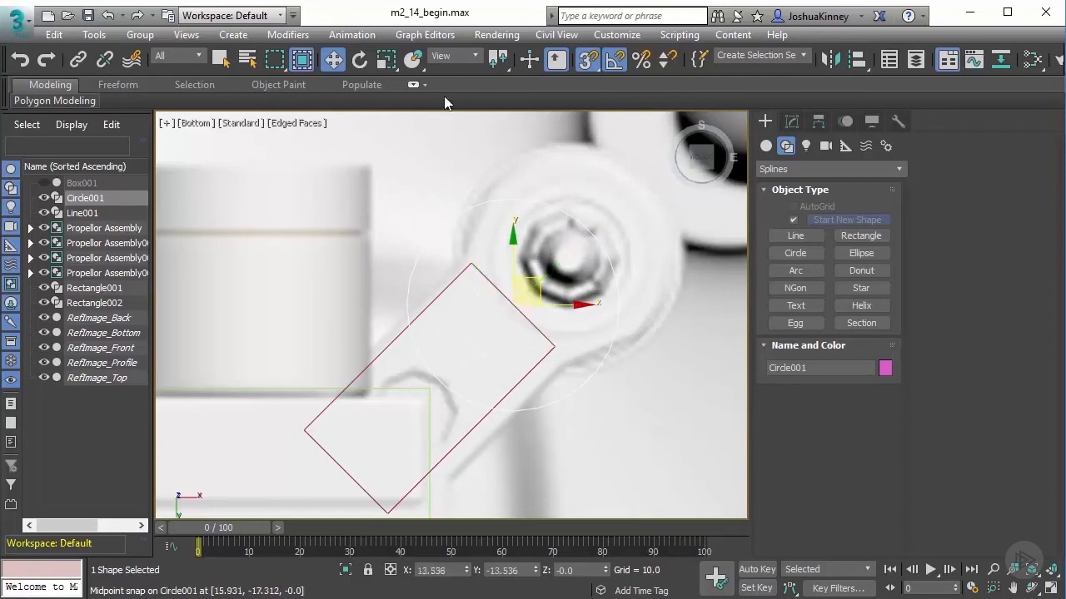
- Rotate Circle001 45 degrees and, using Local axes, slide it onto the bolt centre
left_click(332, 59)
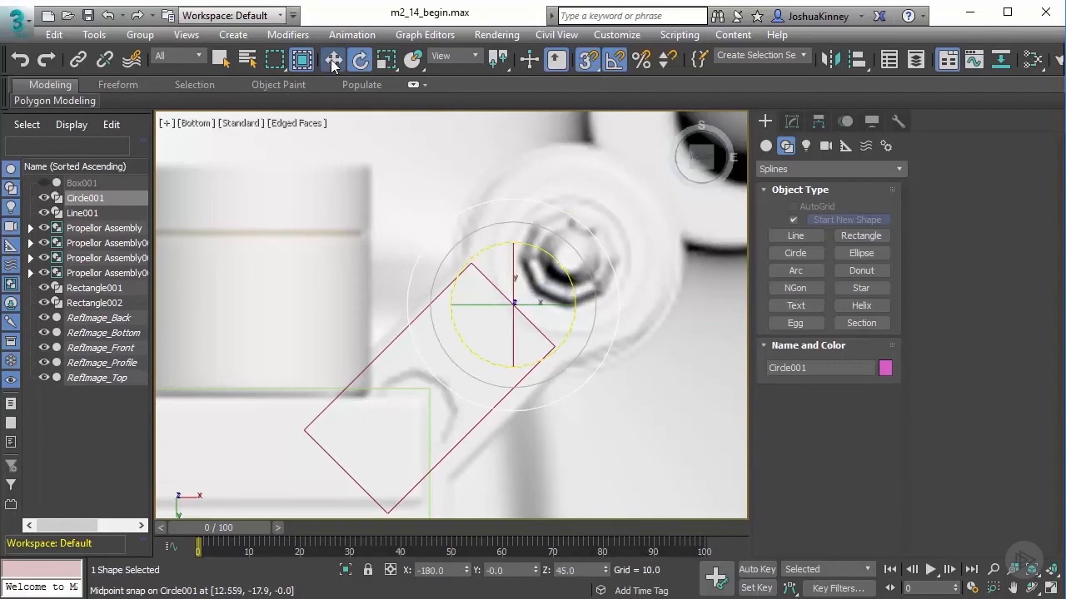
left_click(475, 55)
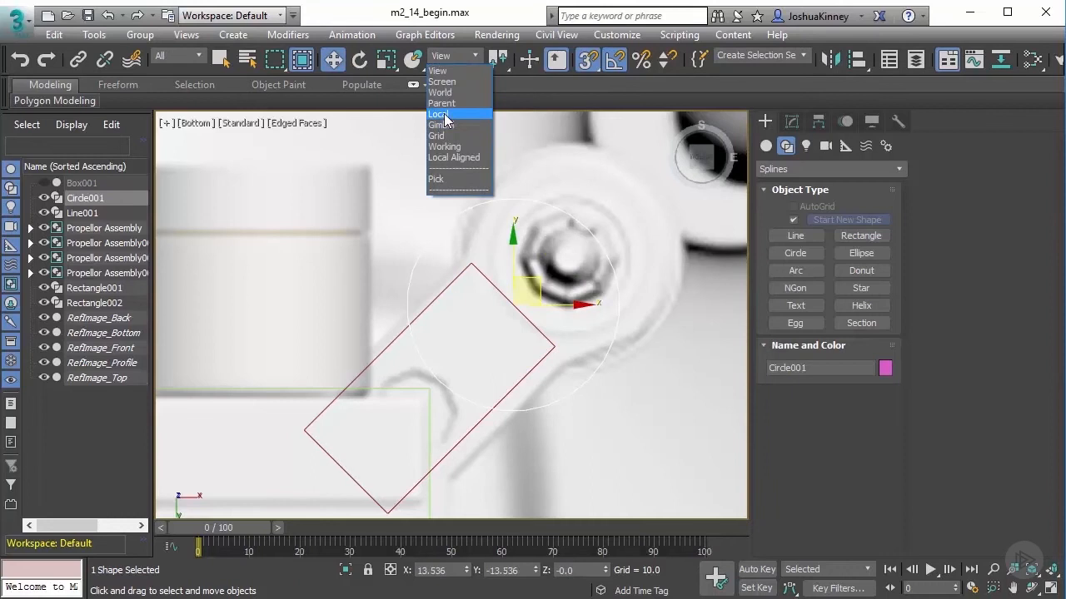
left_click(439, 114)
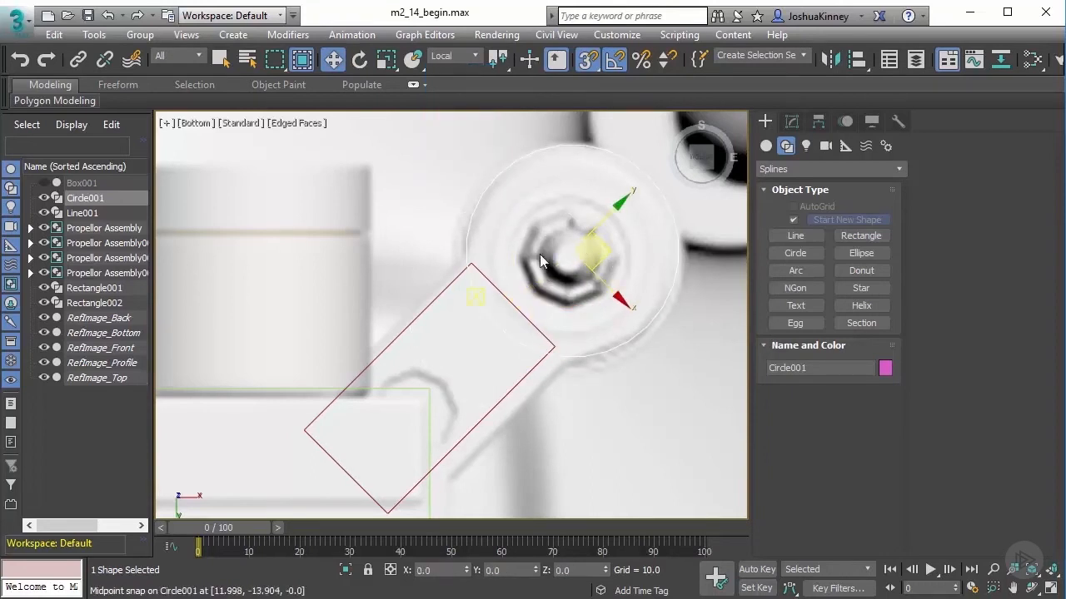
key("ctrl+z")
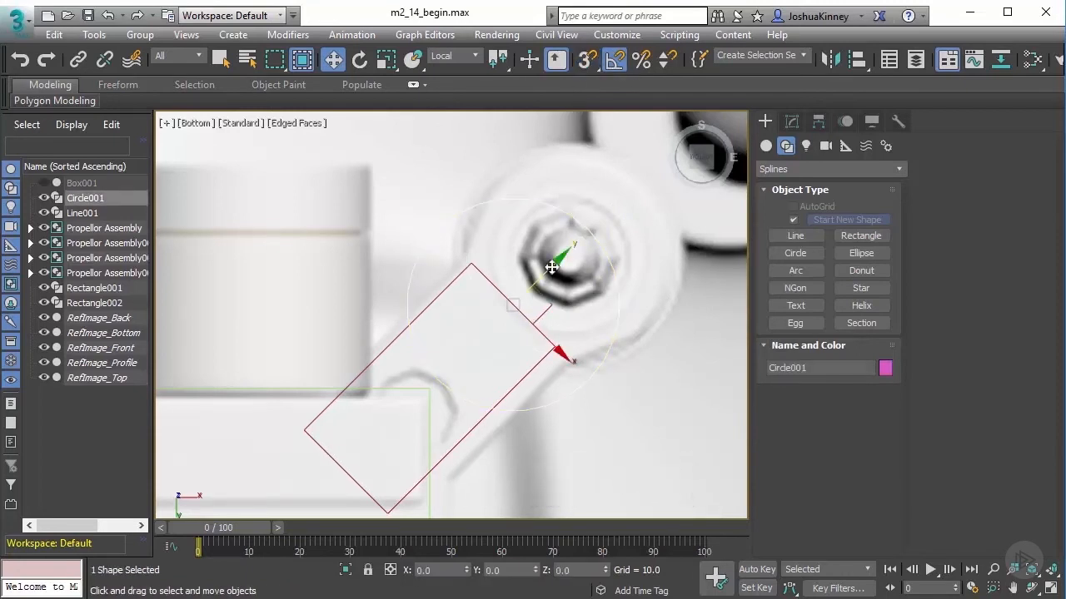
left_click_drag(549, 267, 616, 220)
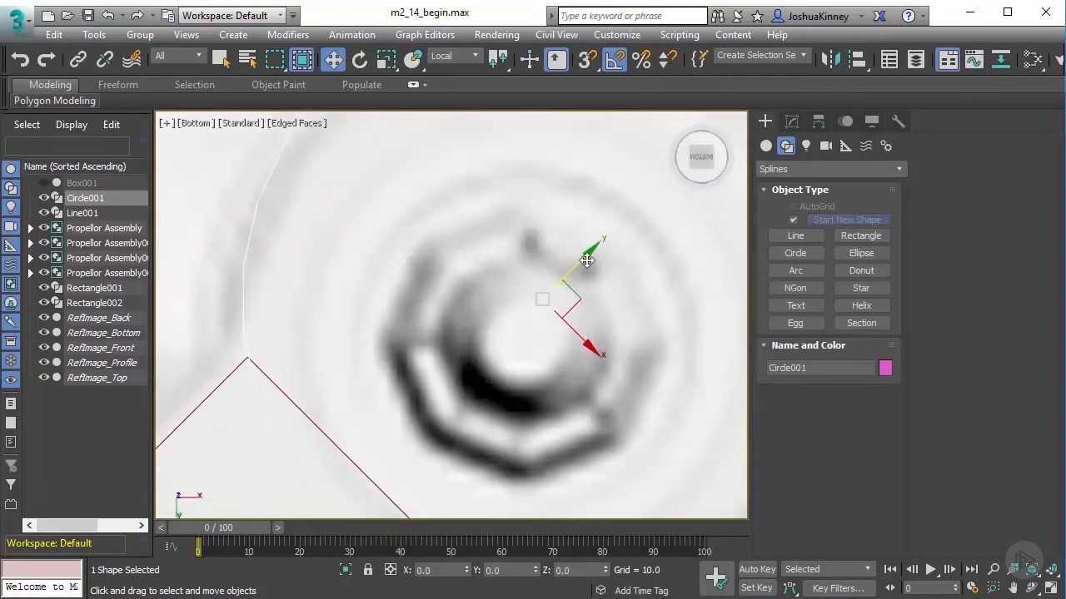
left_click_drag(587, 260, 581, 256)
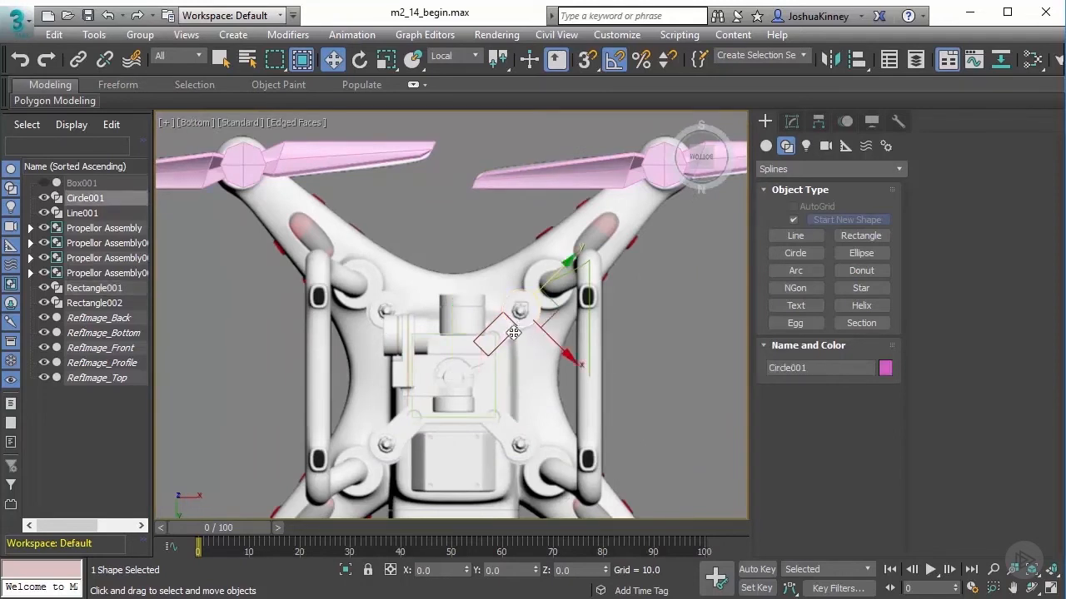
- Group Circle001 with Rectangle002 and rotate-clone the group as 3 copies
left_click(140, 34)
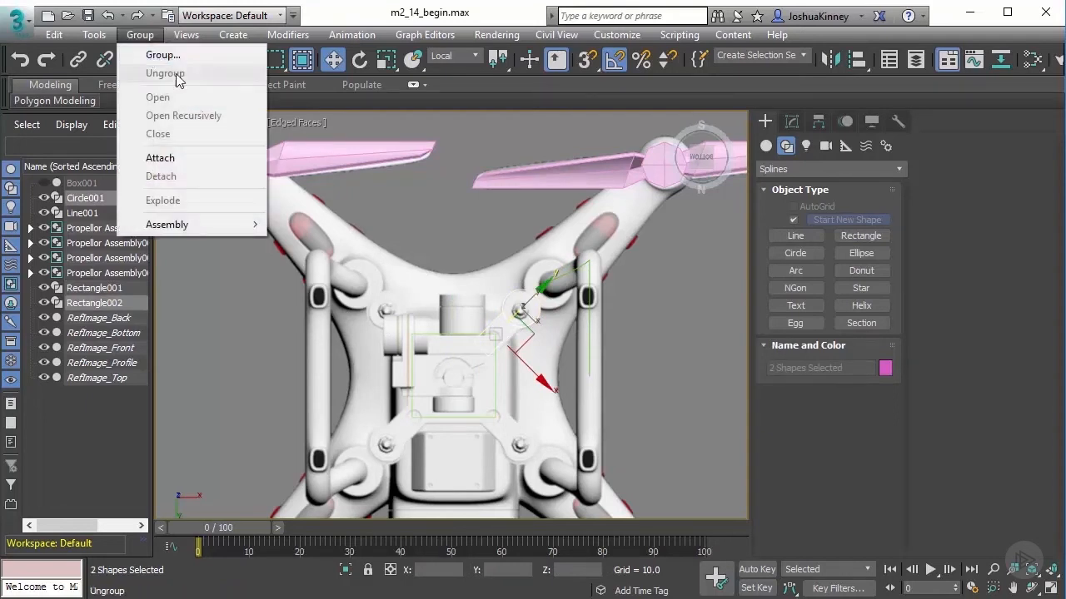
left_click(162, 54)
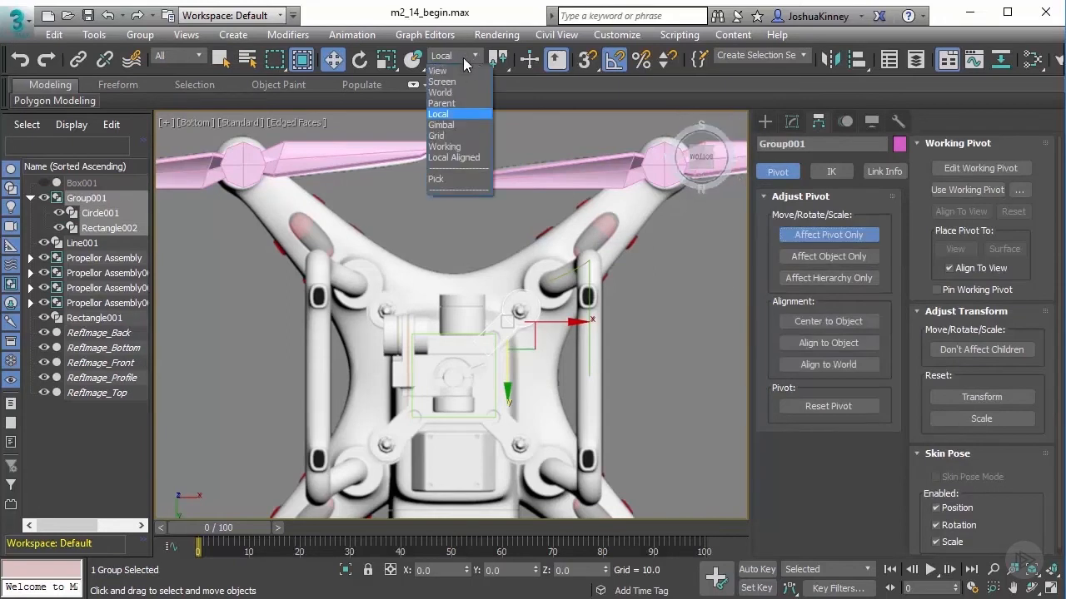
left_click(437, 70)
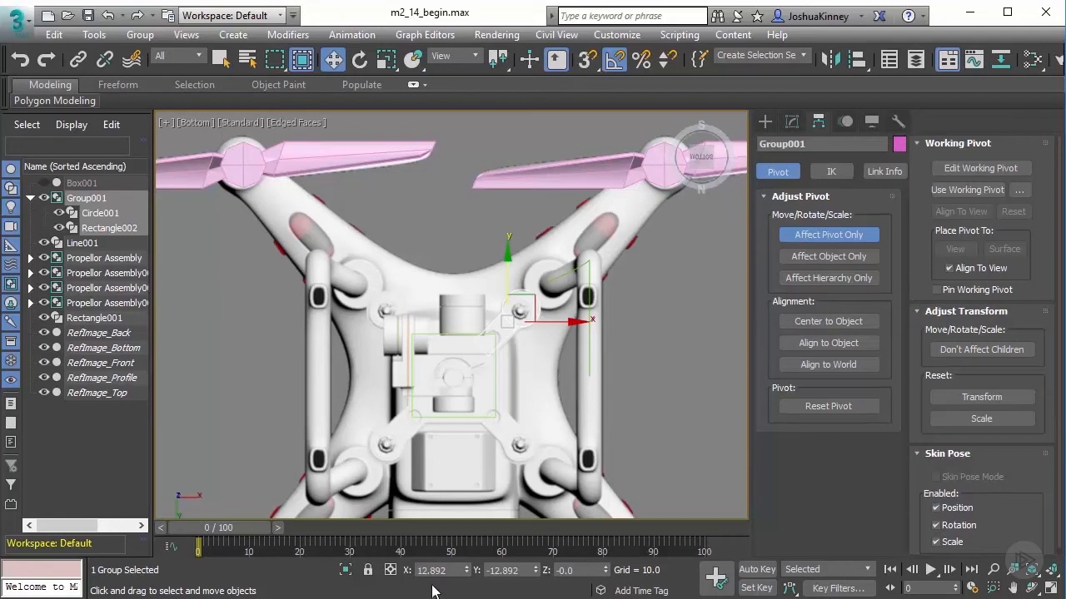
type("0.0")
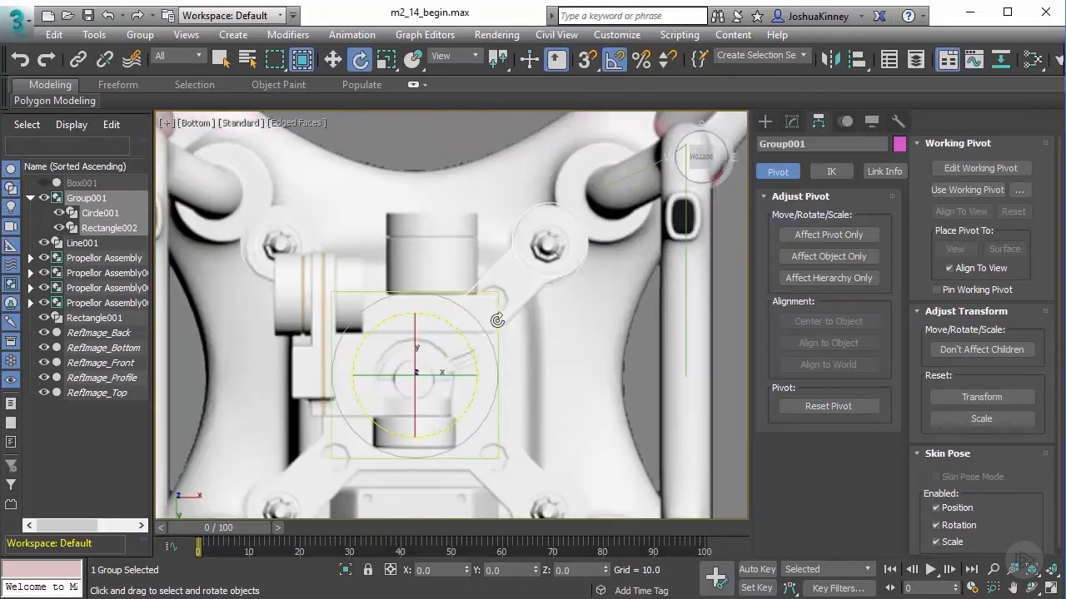
mouse_move(453, 329)
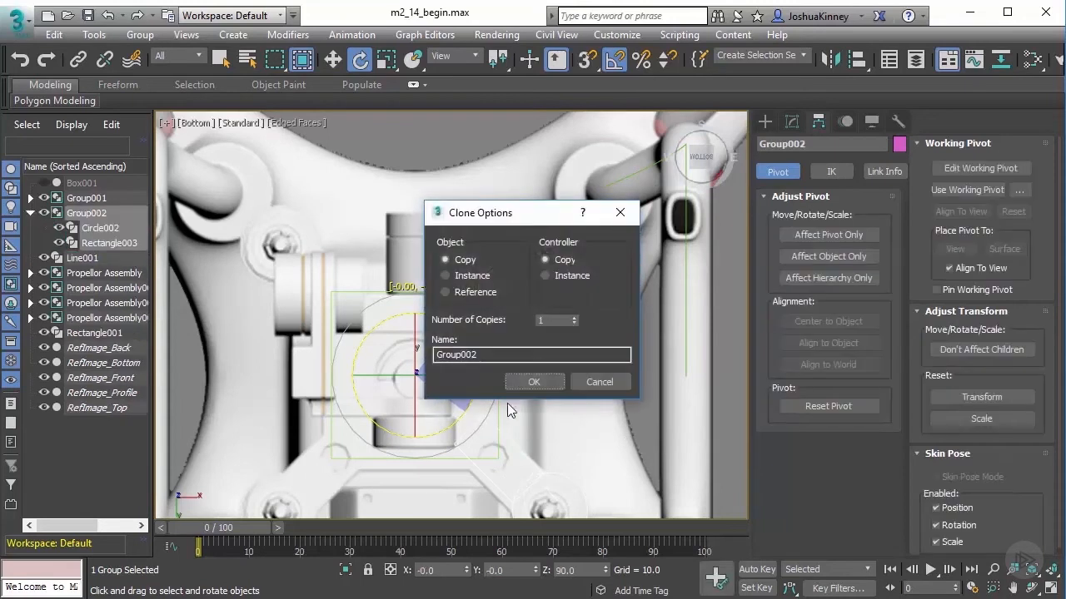
left_click(570, 317)
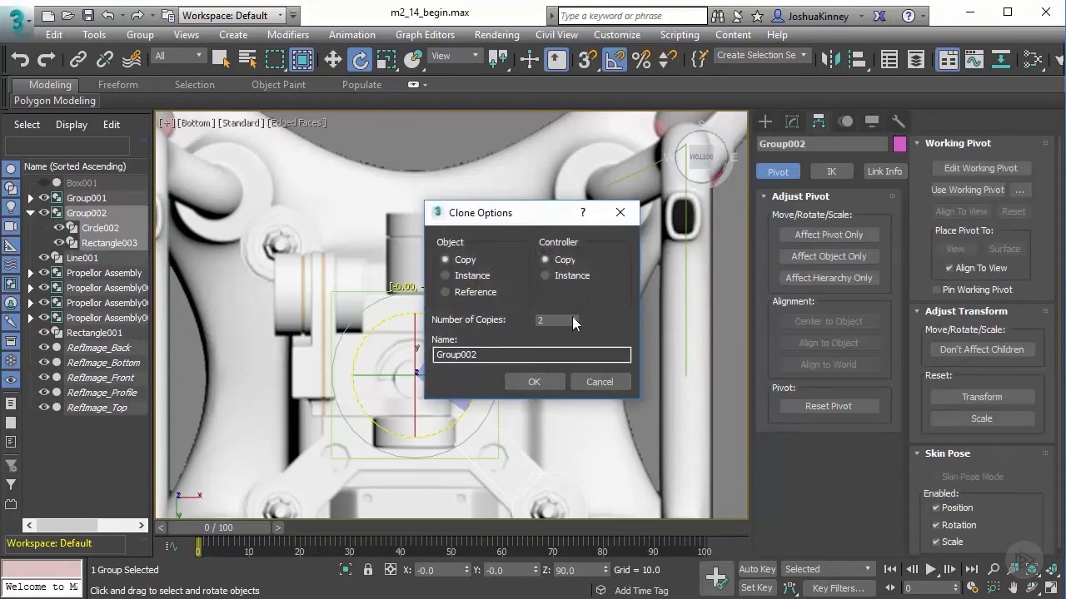
left_click(572, 317)
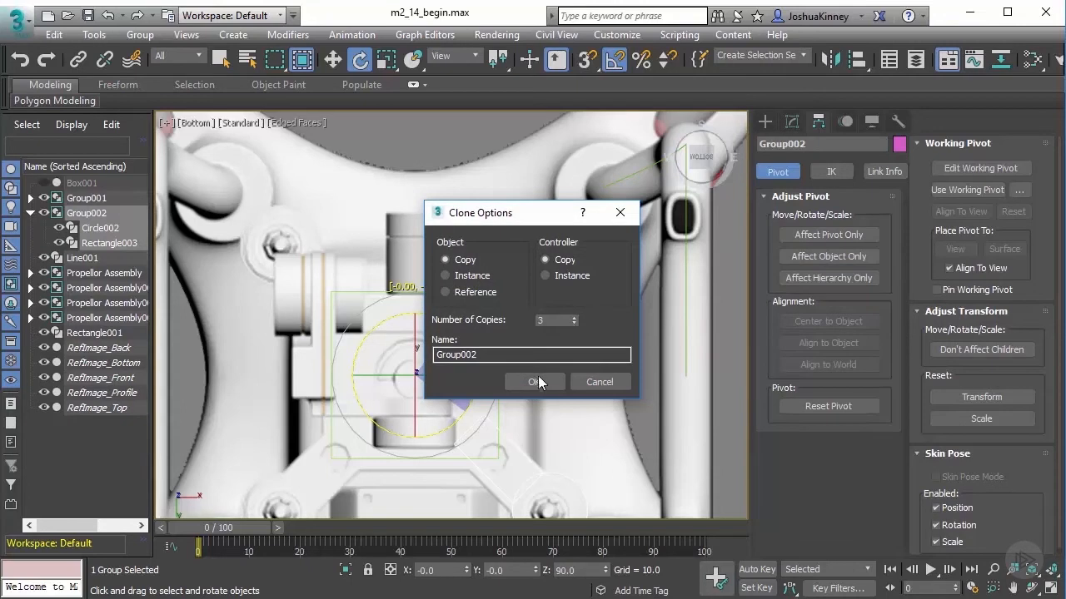
left_click(534, 381)
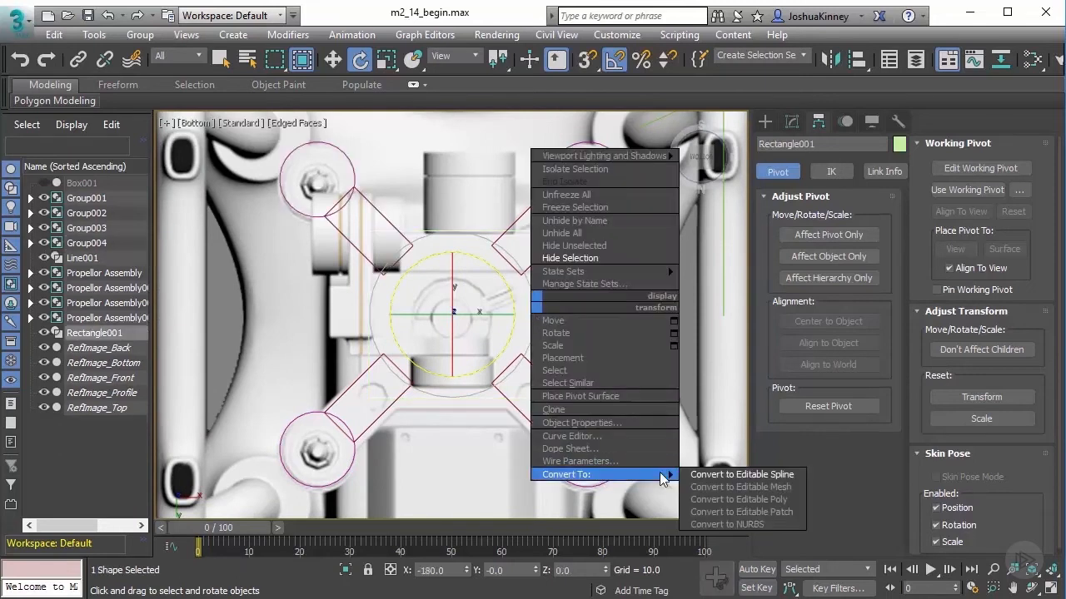
mouse_move(728, 485)
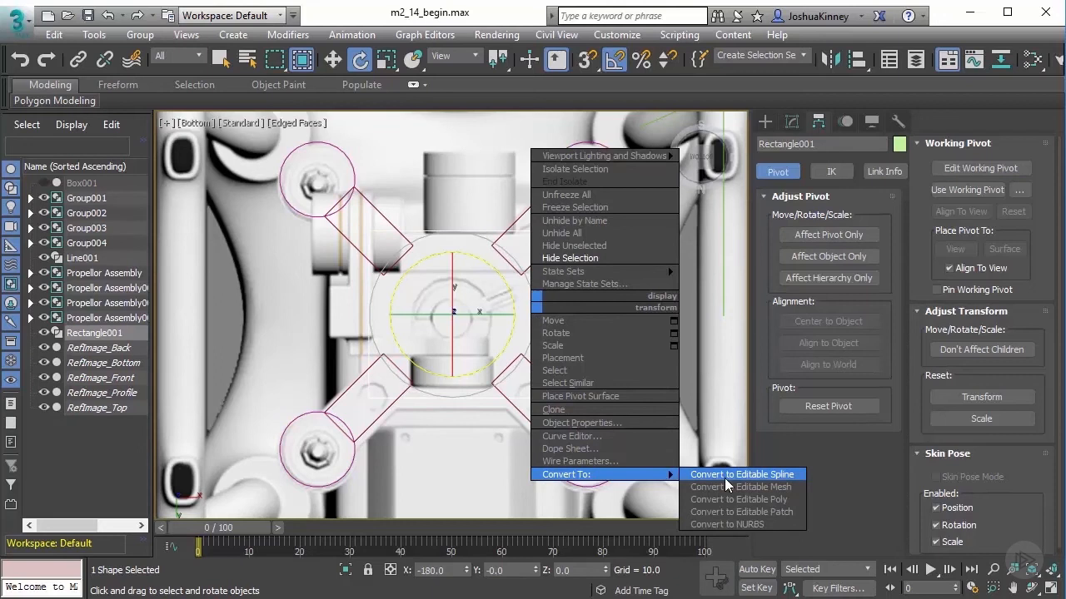
- Convert Rectangle001 to Editable Spline and attach the four arm groups to it
left_click(740, 474)
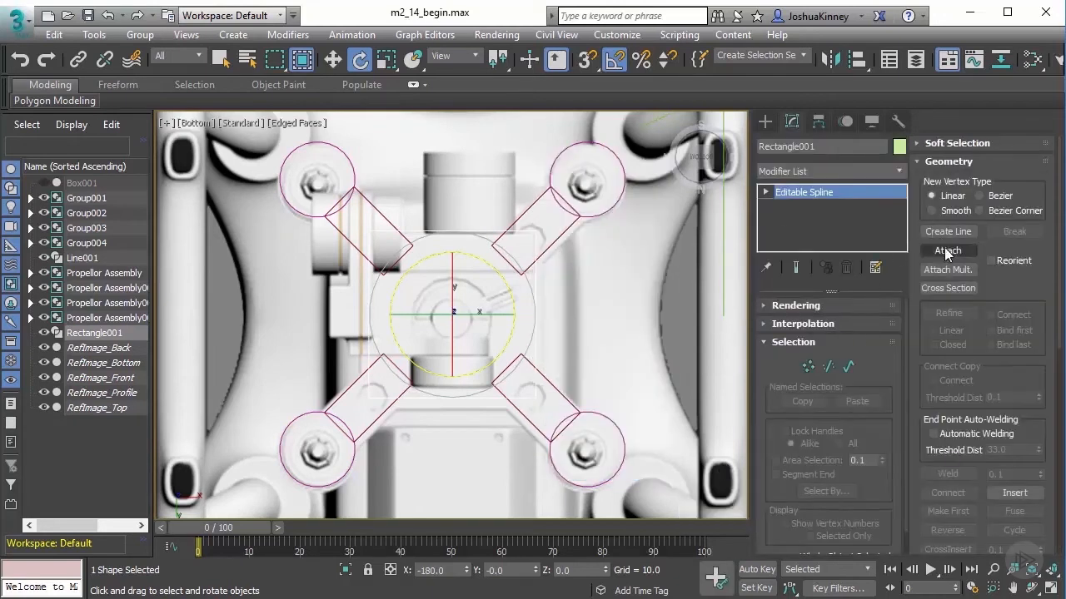
left_click(947, 250)
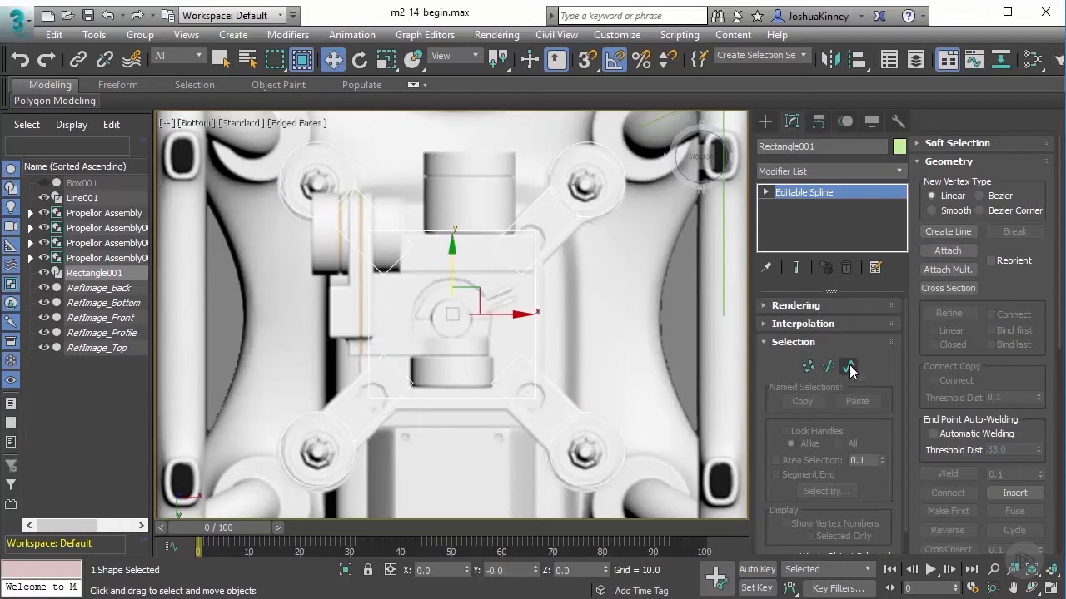
- Enter Spline sub-object level on Rectangle001
left_click(848, 366)
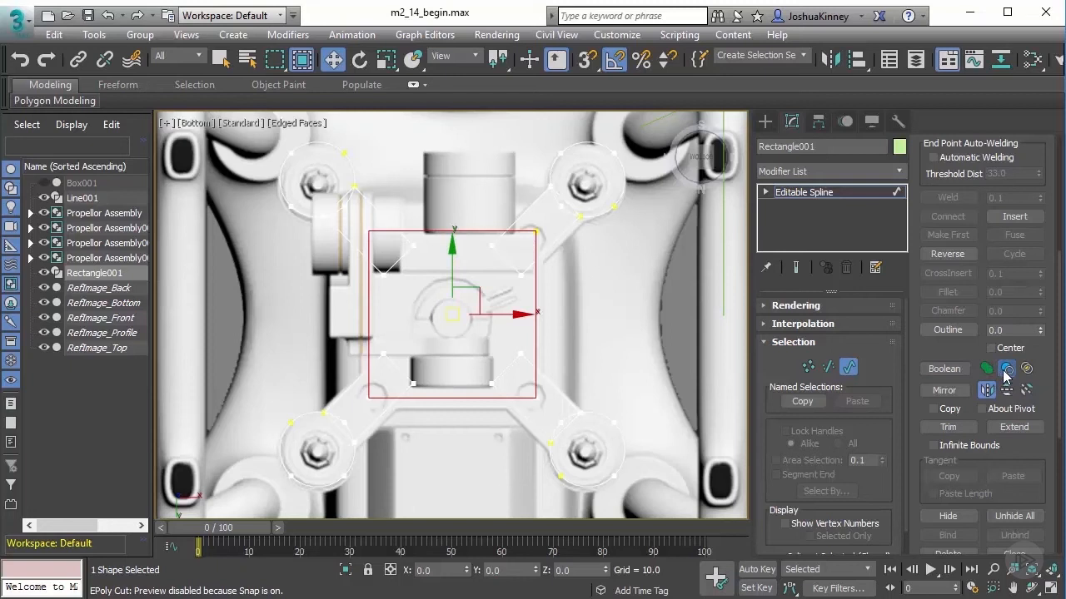
mouse_move(1026, 369)
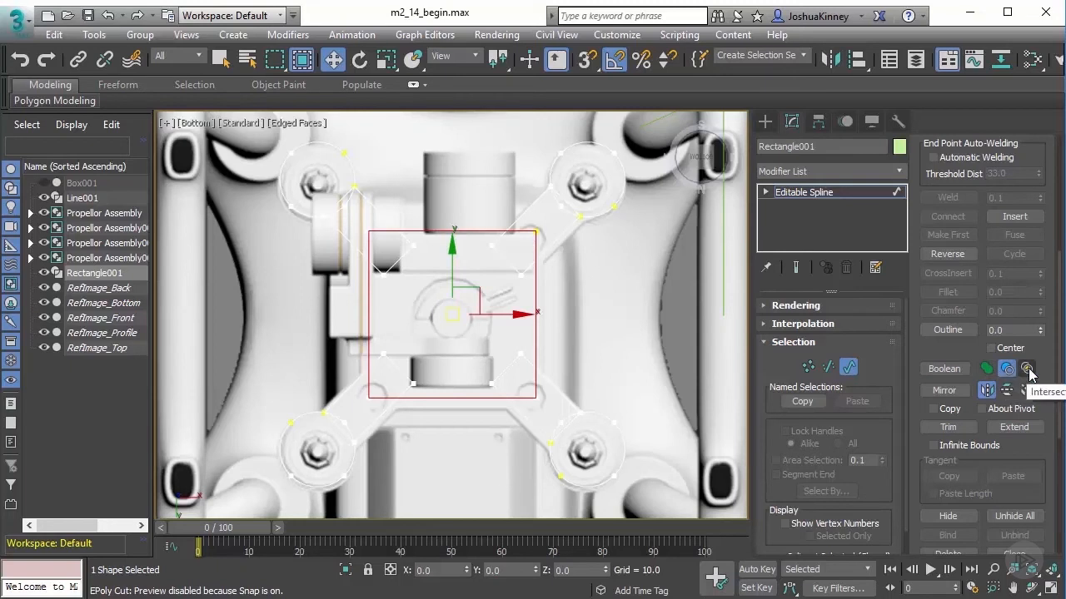
mouse_move(985, 369)
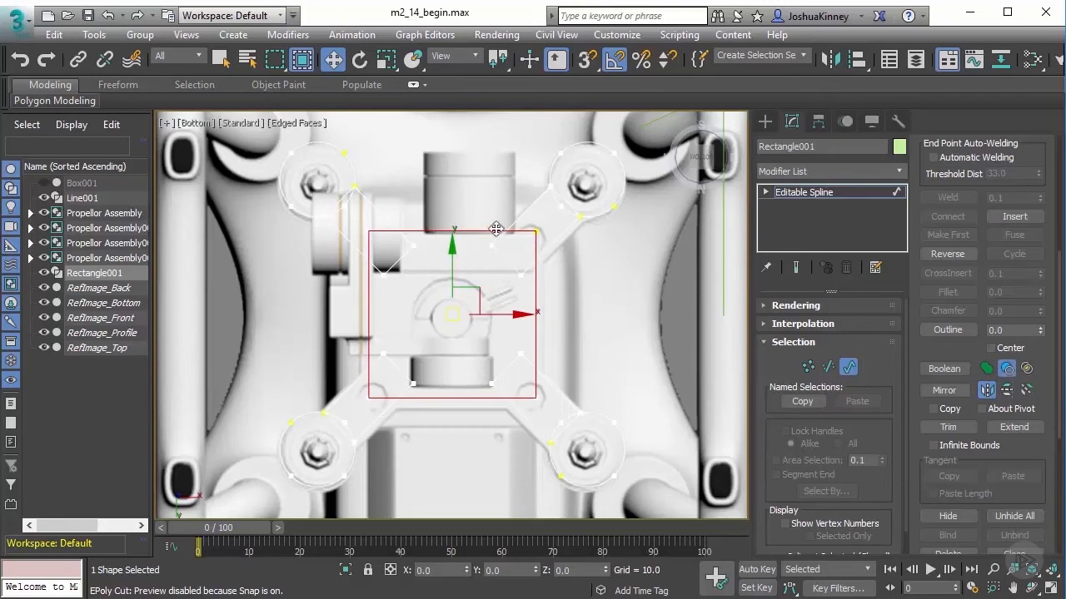
mouse_move(533, 265)
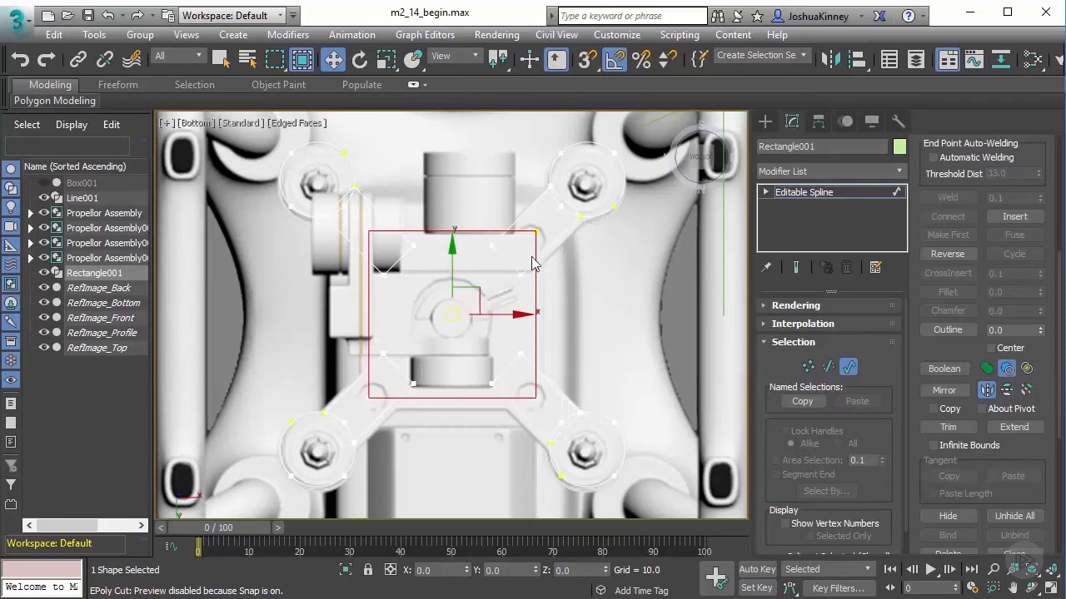
mouse_move(1027, 369)
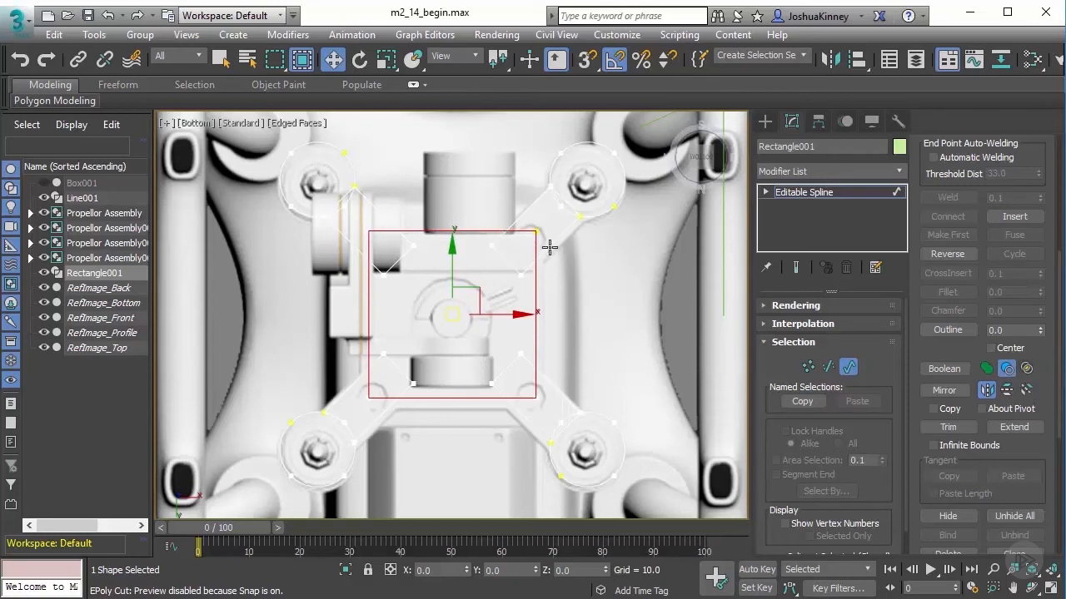
mouse_move(514, 267)
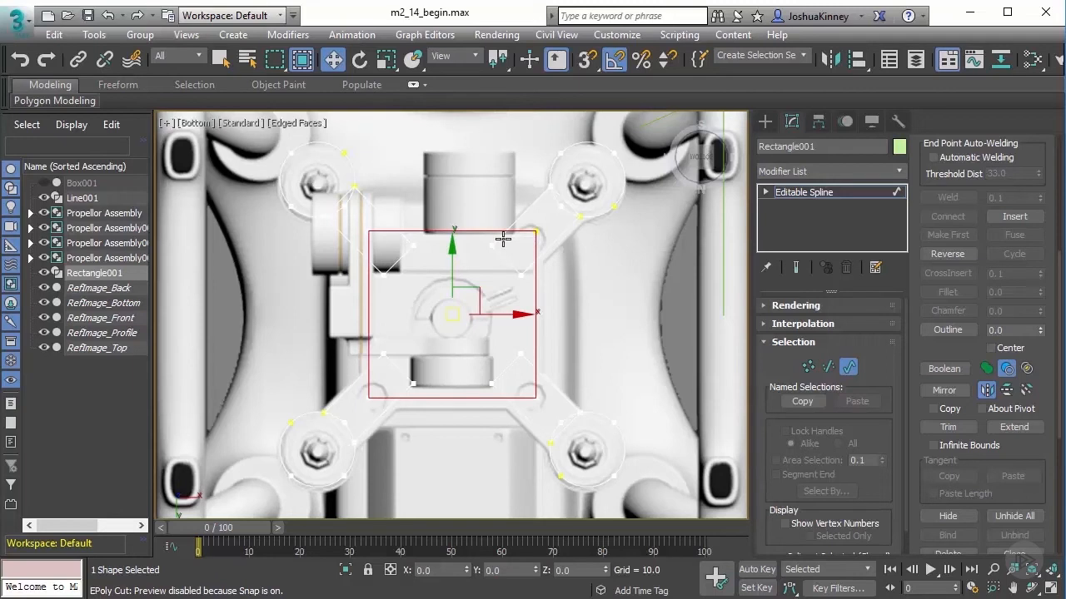
mouse_move(513, 252)
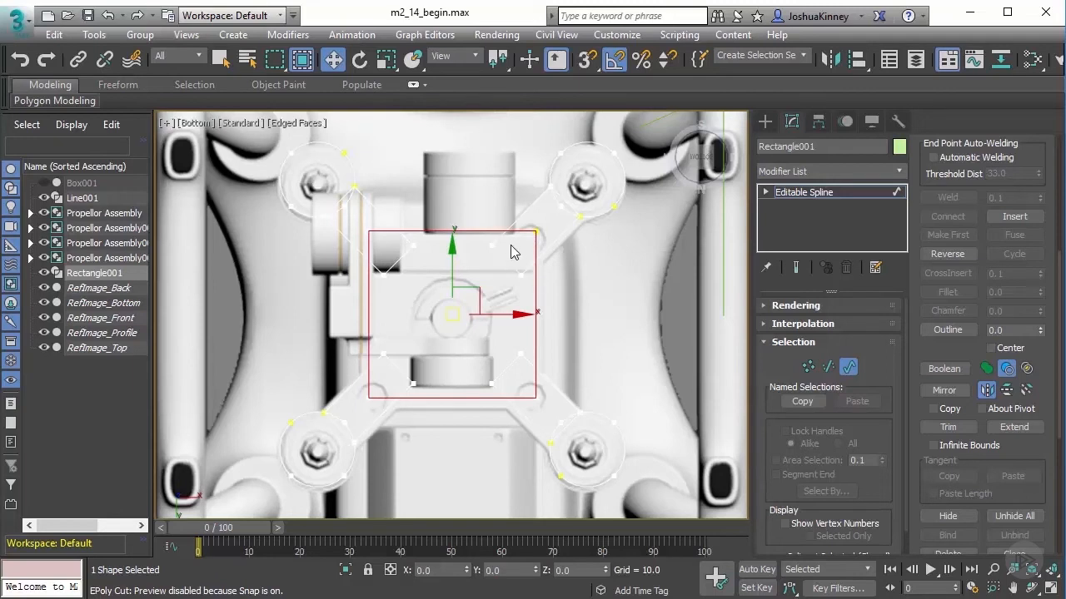
mouse_move(519, 256)
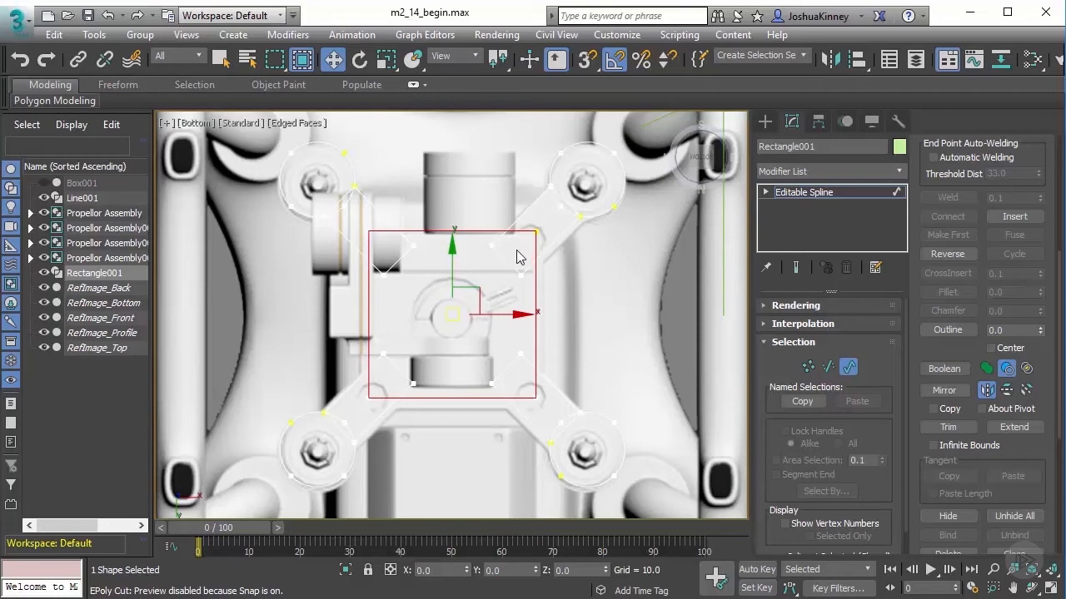
mouse_move(491, 249)
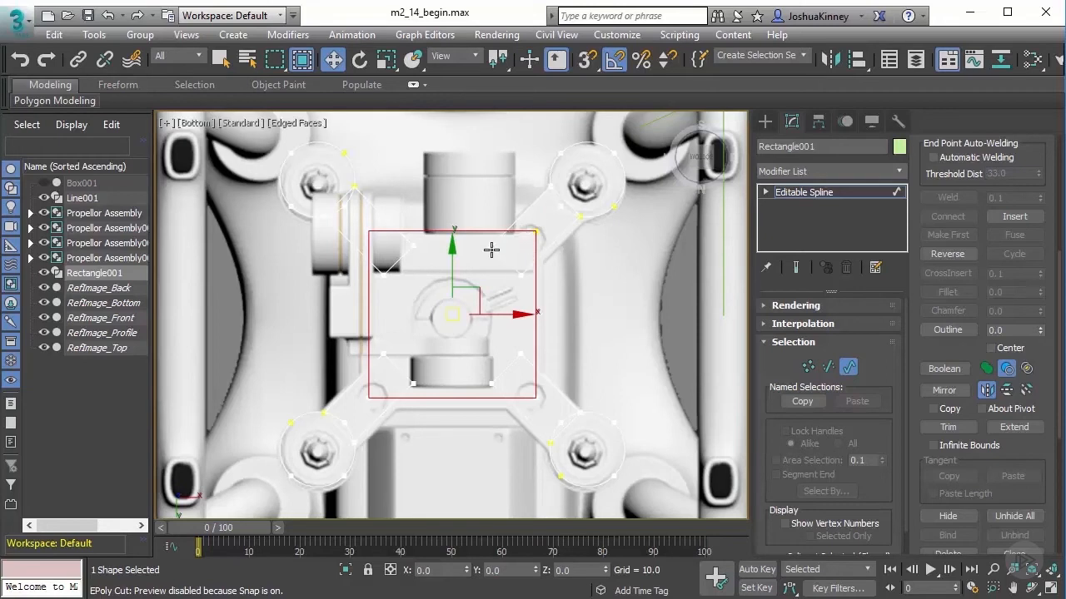
mouse_move(582, 246)
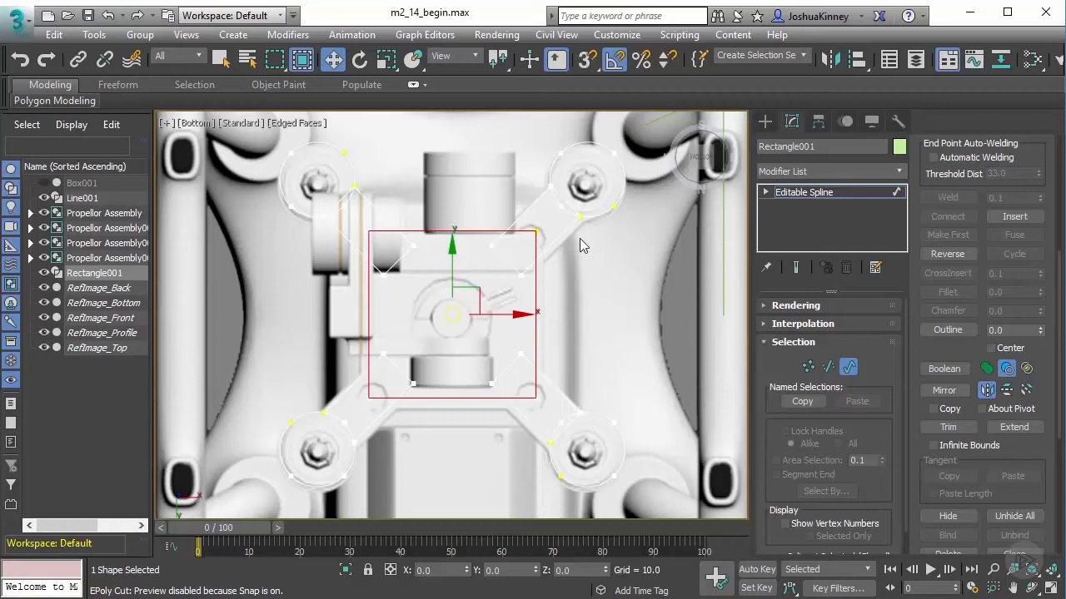
mouse_move(989, 369)
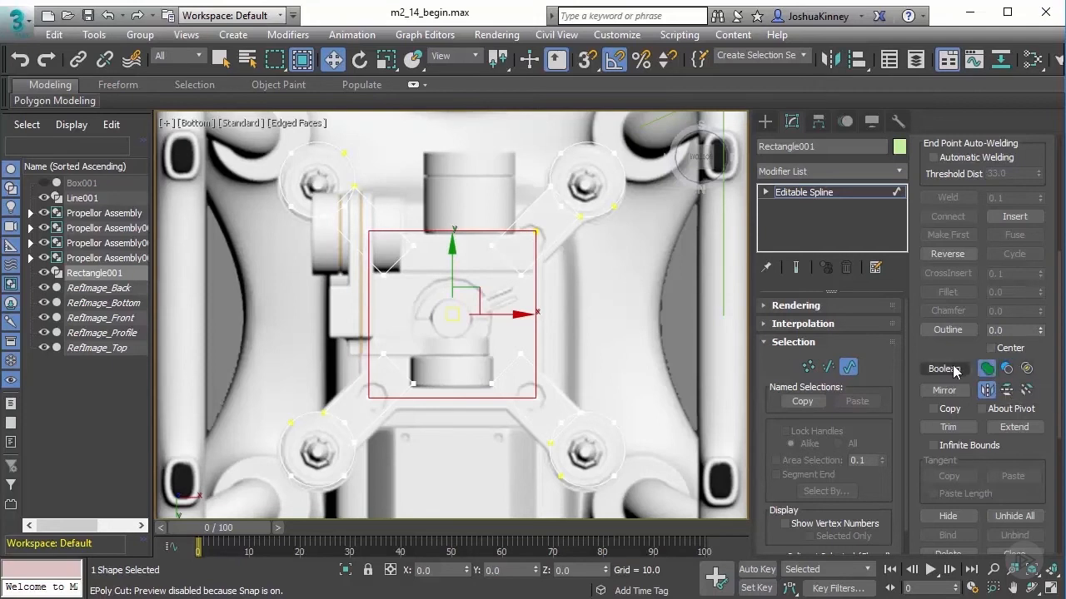
- Boolean-union the rectangle outline with the arm and circle splines
left_click(944, 368)
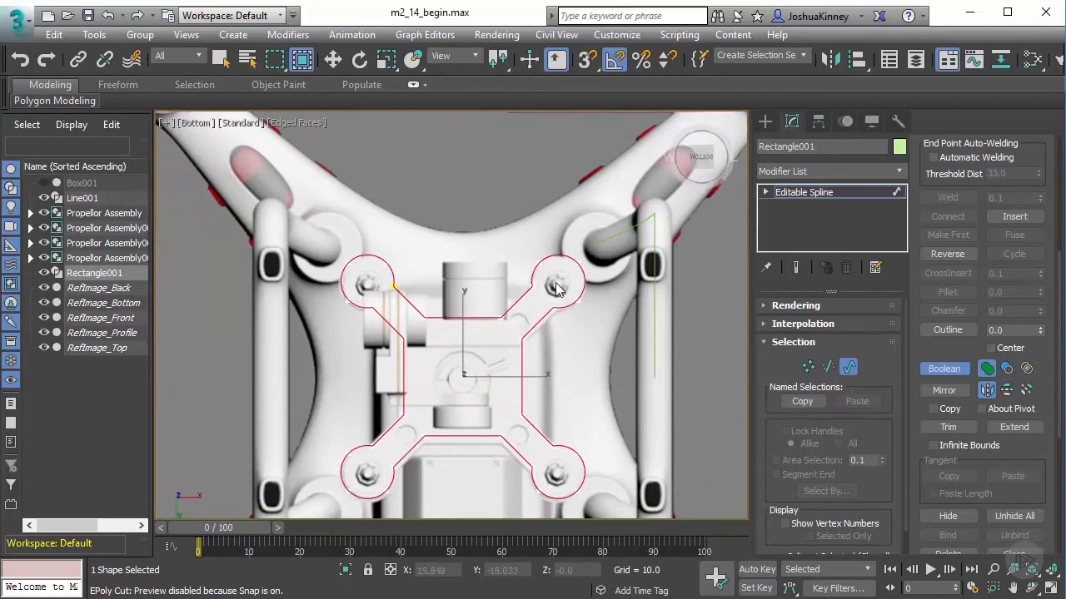
mouse_move(470, 358)
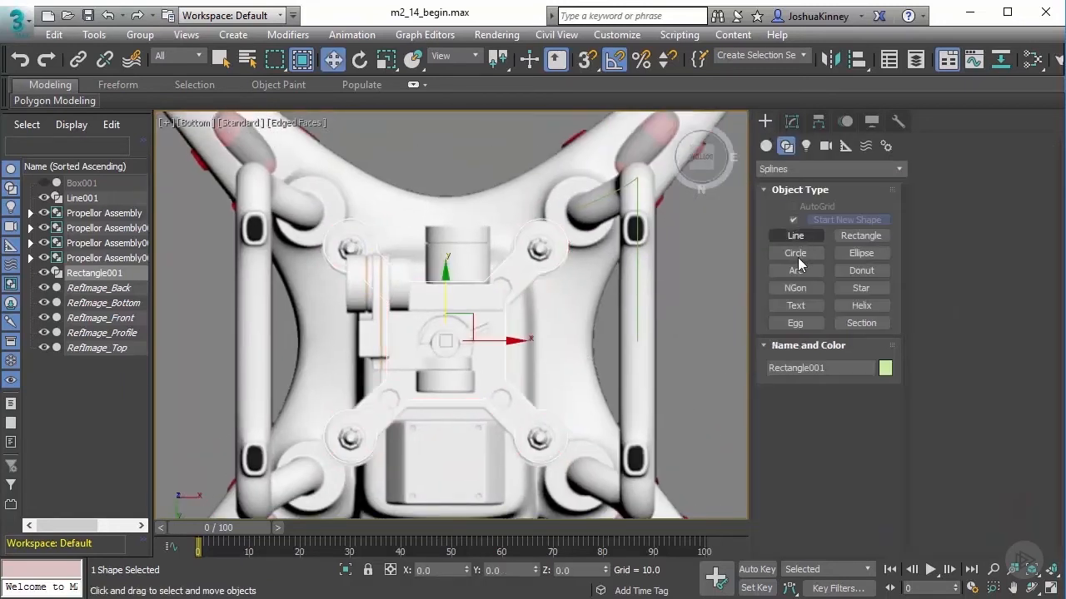
- Draw a radius-3 hole circle at an arm end, centre its pivot, and make three copies
left_click(794, 252)
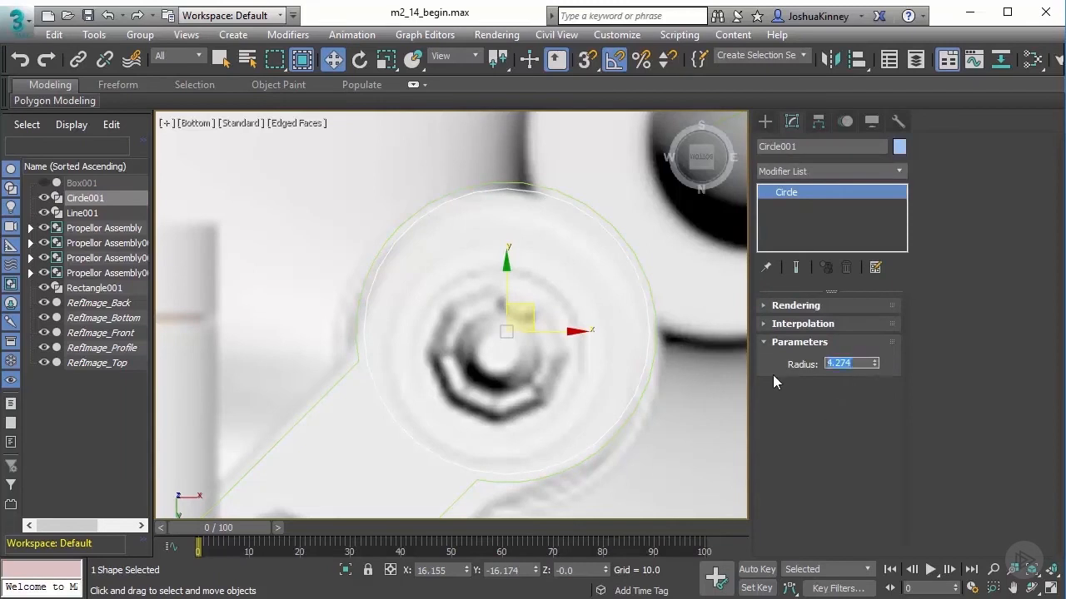
type("3.0")
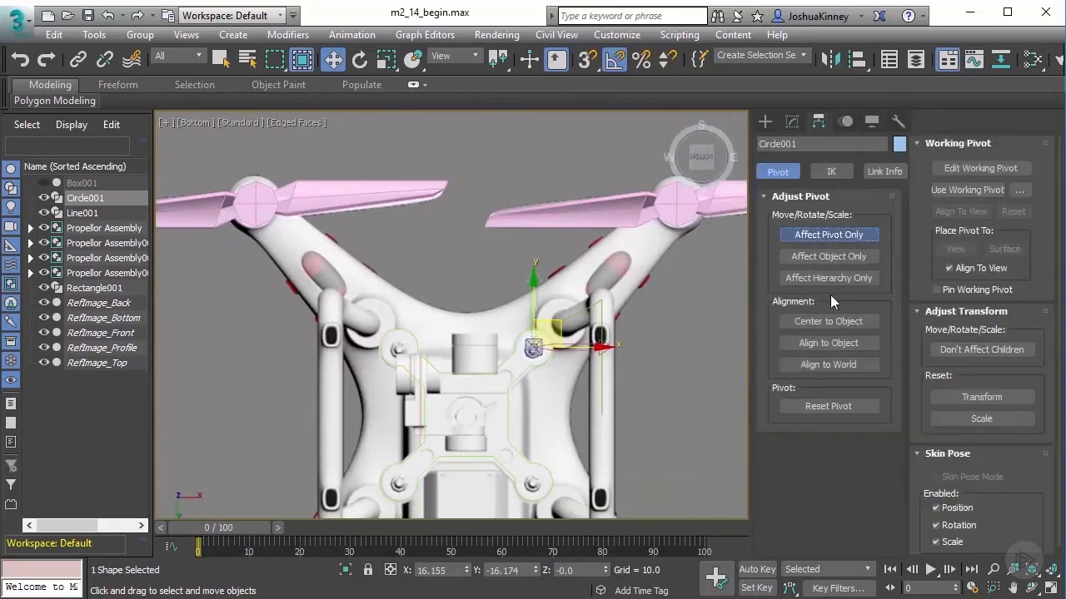
mouse_move(708, 341)
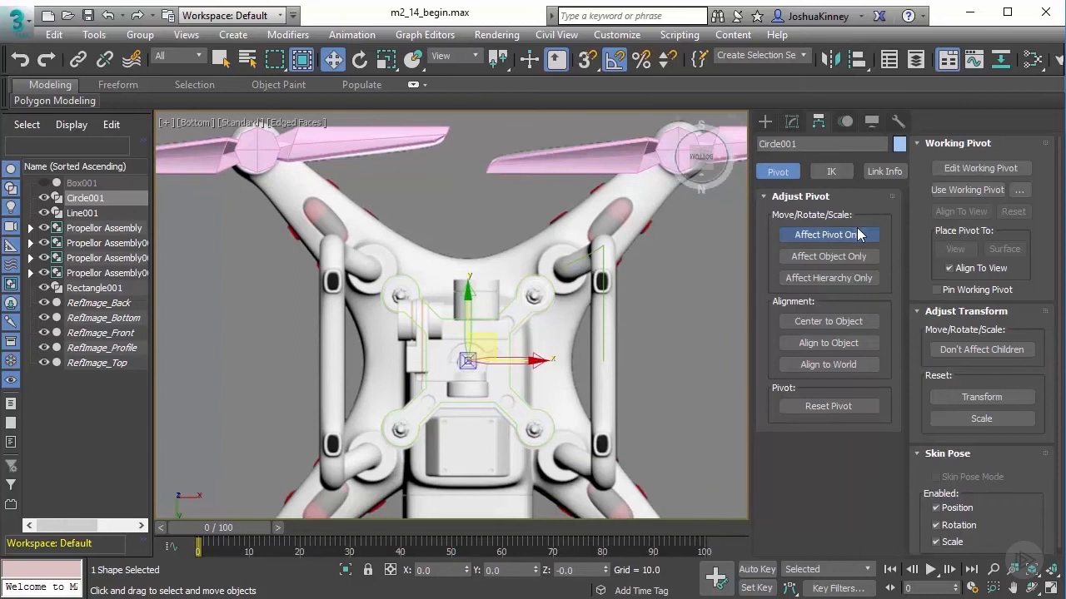
left_click(359, 59)
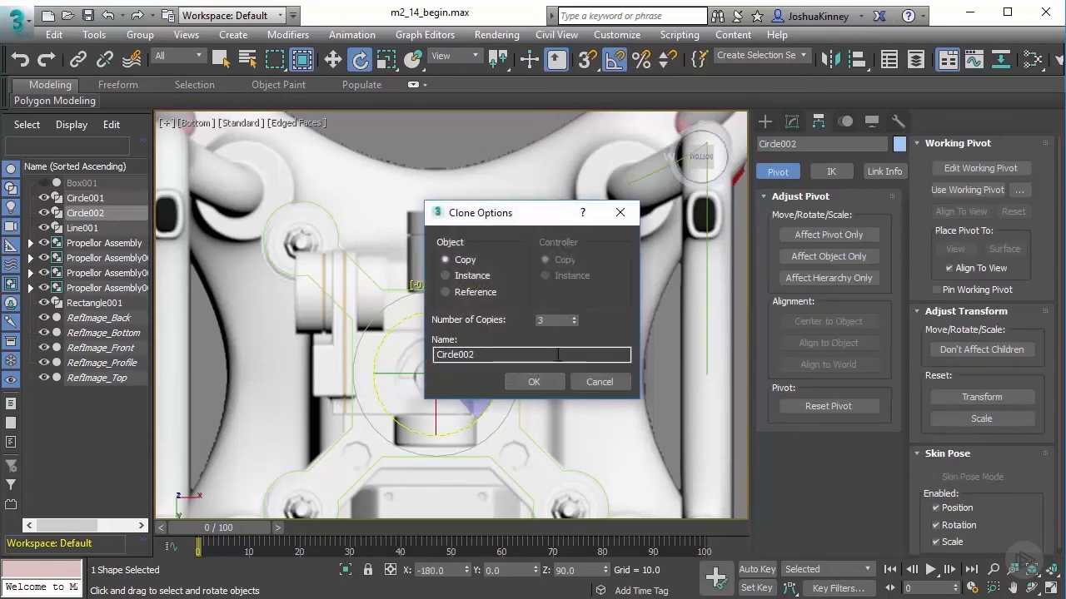
left_click(534, 381)
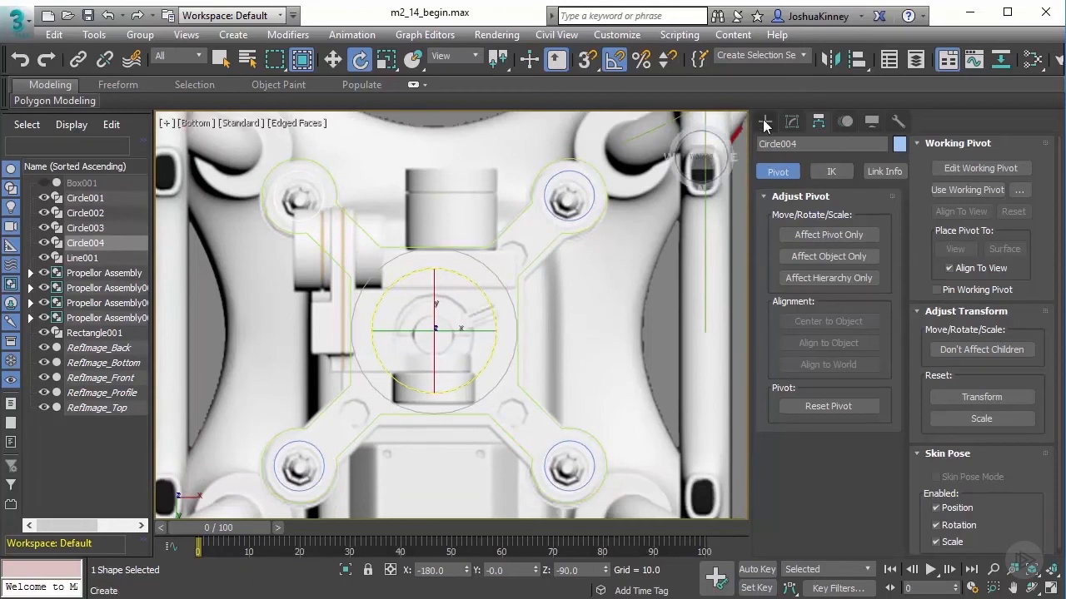
- Attach the four hole circles into Rectangle001
left_click(765, 121)
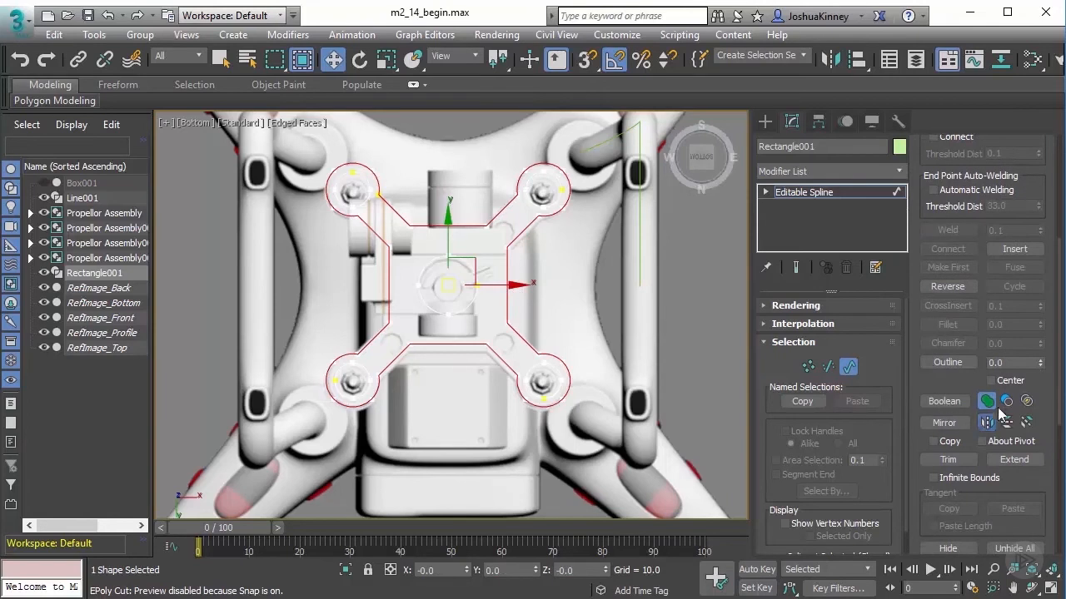
mouse_move(1004, 402)
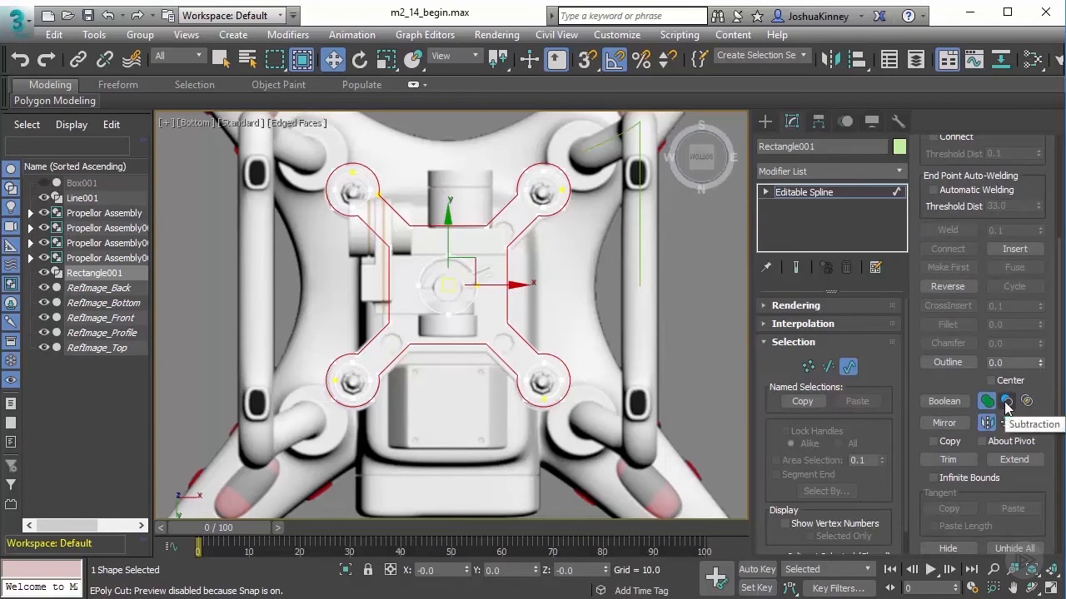
mouse_move(1006, 400)
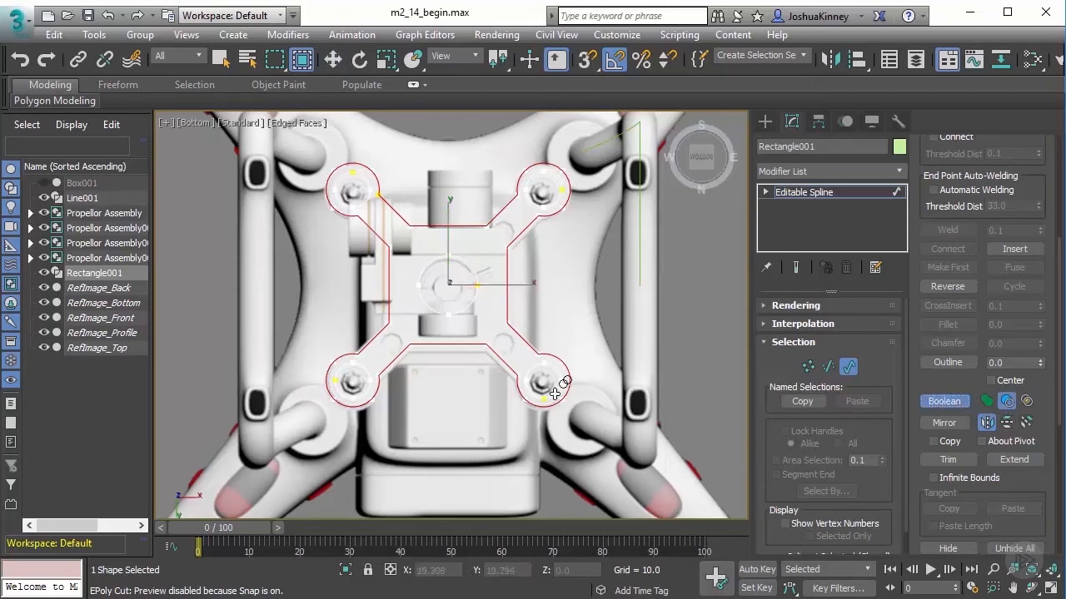
- Try subtracting a hole circle from Rectangle001, which fails because the splines must overlap
left_click(944, 400)
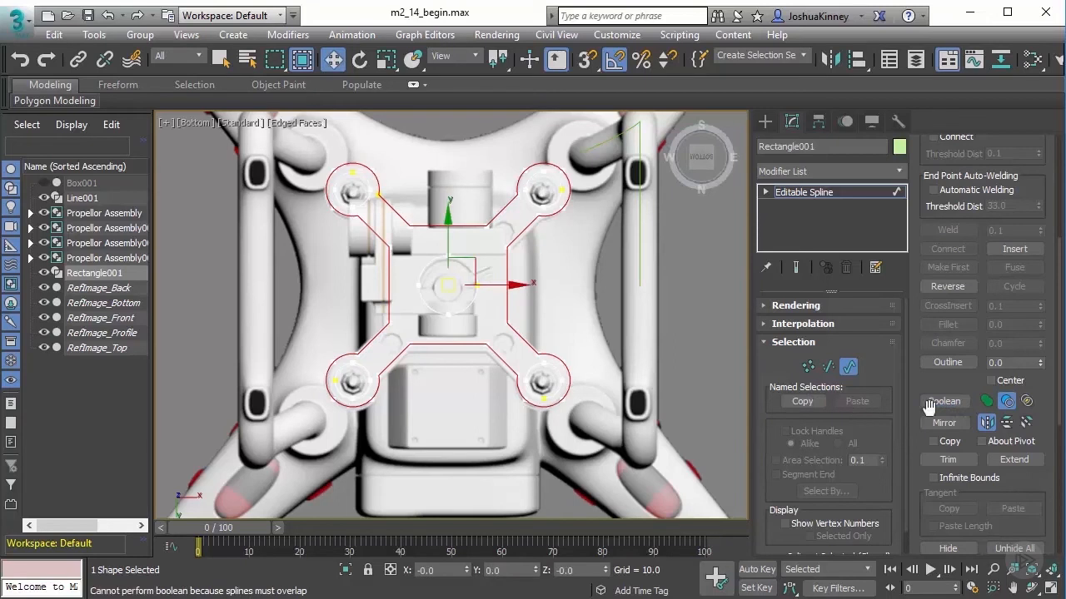
mouse_move(920, 380)
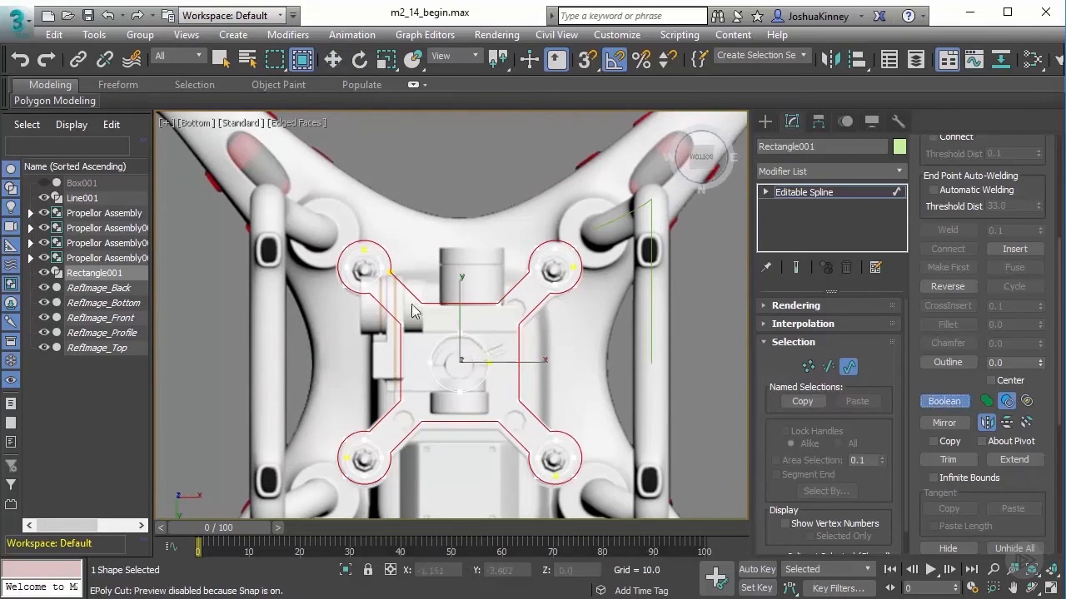
left_click(944, 401)
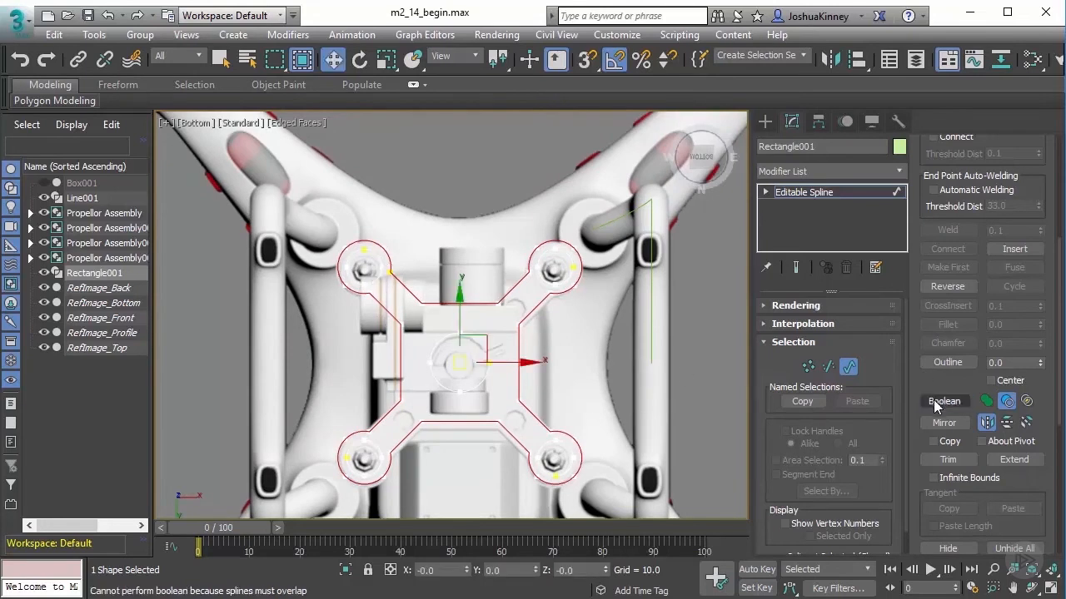
mouse_move(945, 401)
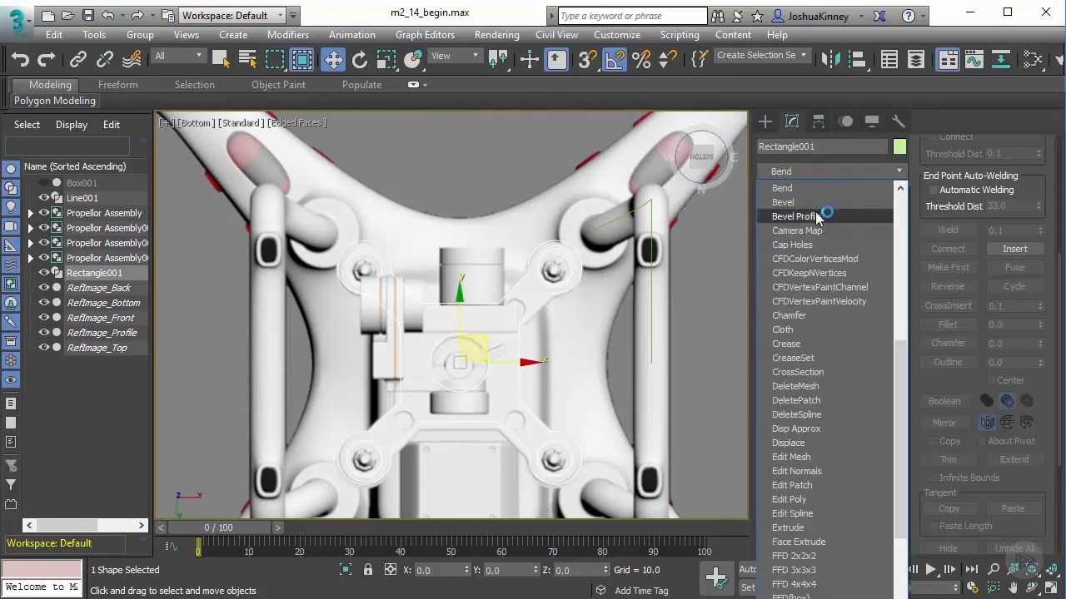
- Apply a Bevel Profile modifier to Rectangle001
left_click(803, 216)
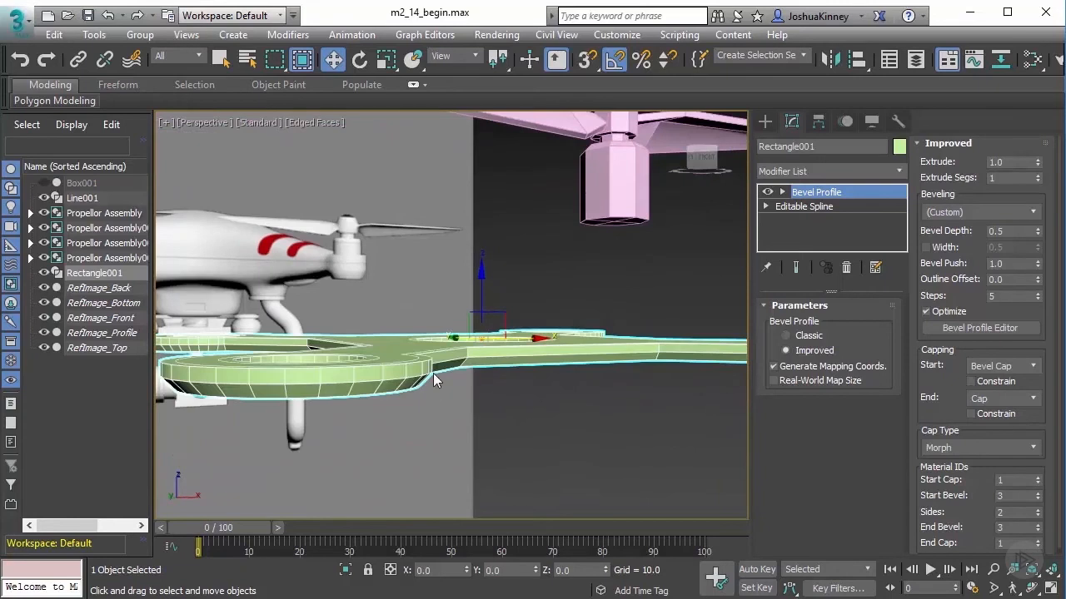
mouse_move(420, 364)
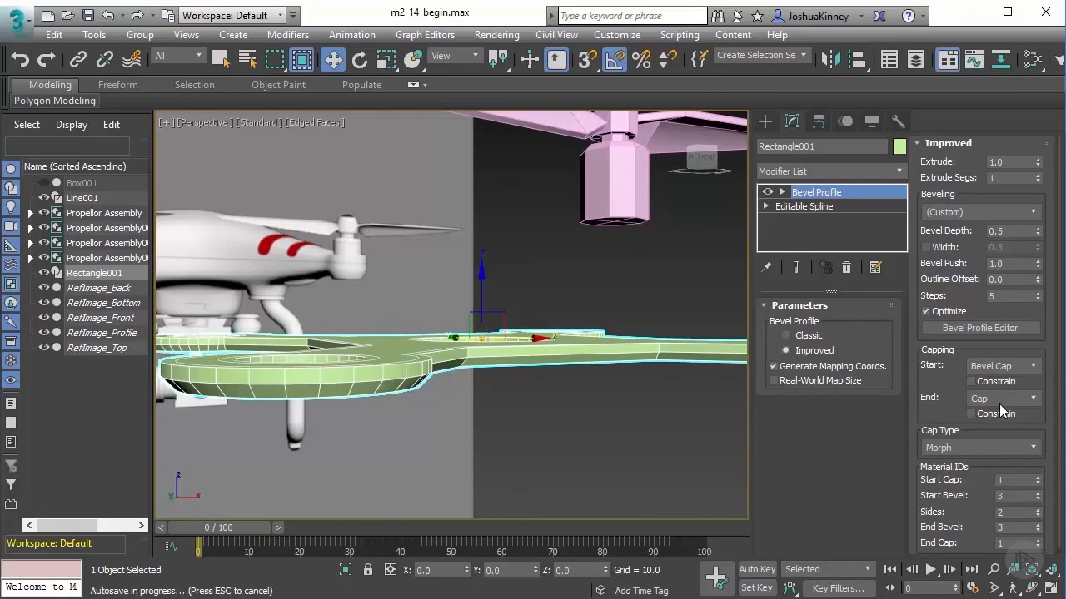
- Set the Bevel Profile End cap to Bevel Cap
left_click(989, 398)
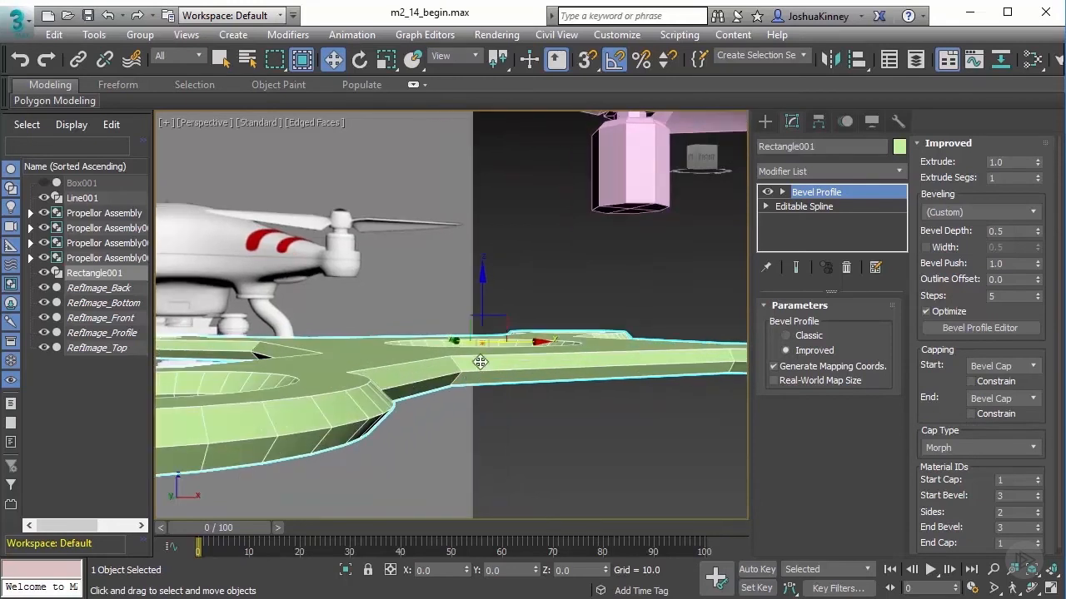
mouse_move(486, 372)
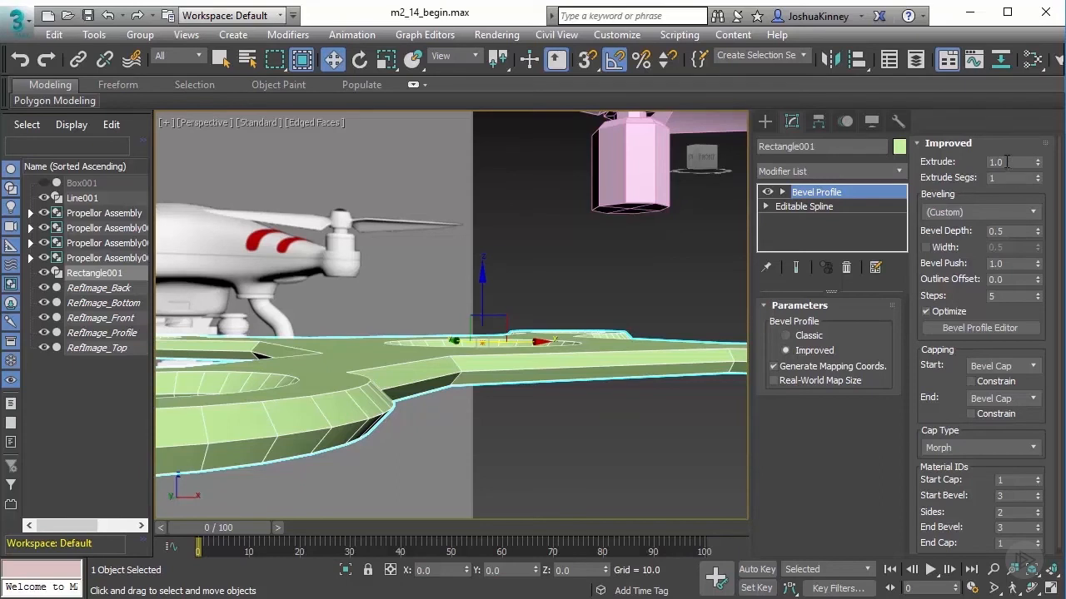
mouse_move(583, 362)
type("0.25")
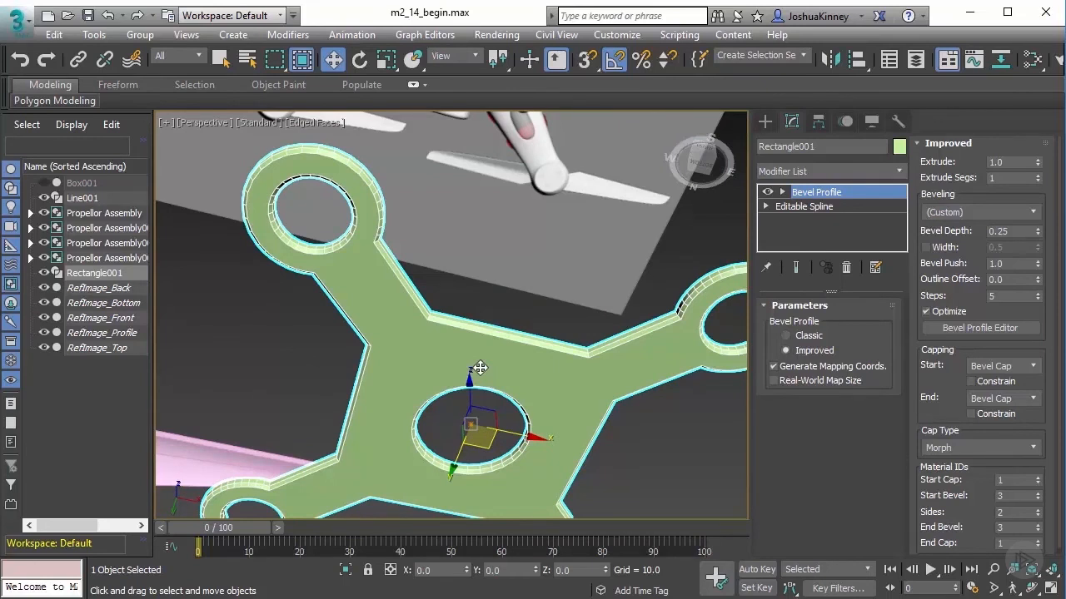
mouse_move(916, 279)
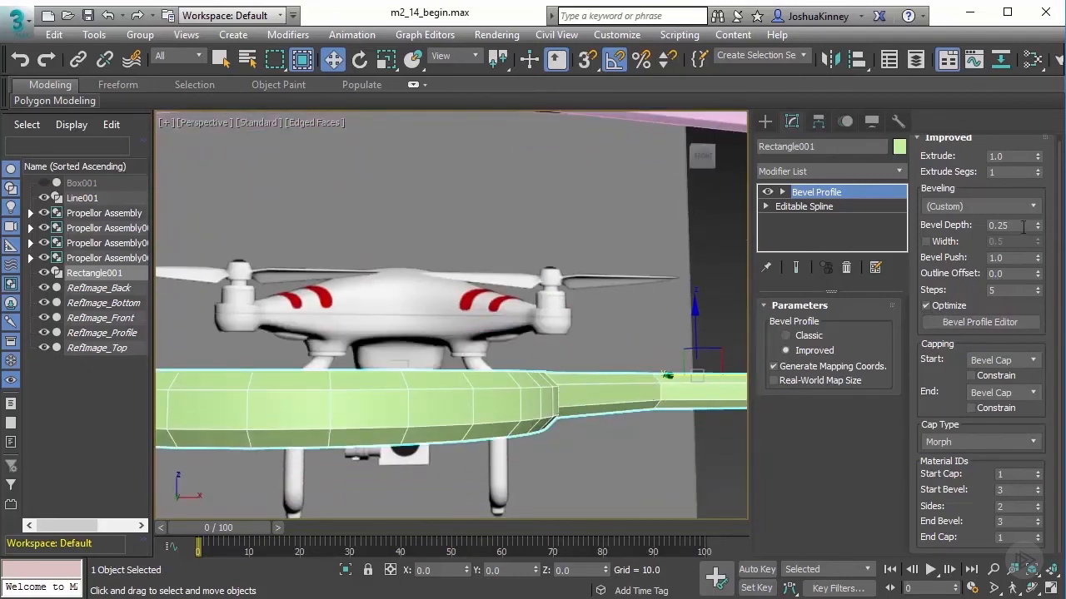
- Compare the Concave and Convex bevel presets and settle on Convex with 2 steps
left_click(978, 206)
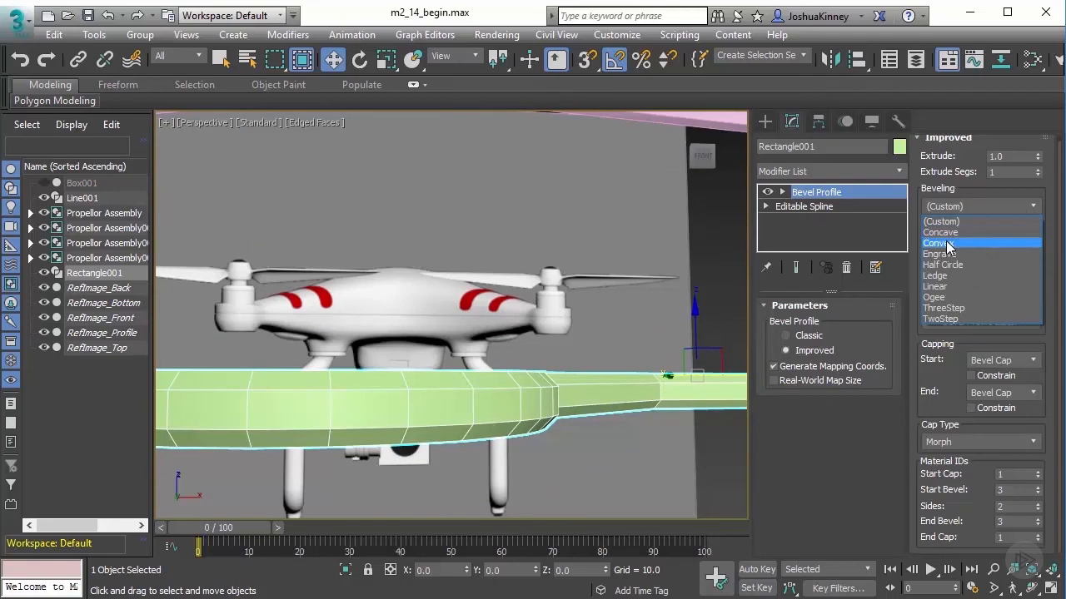
left_click(941, 242)
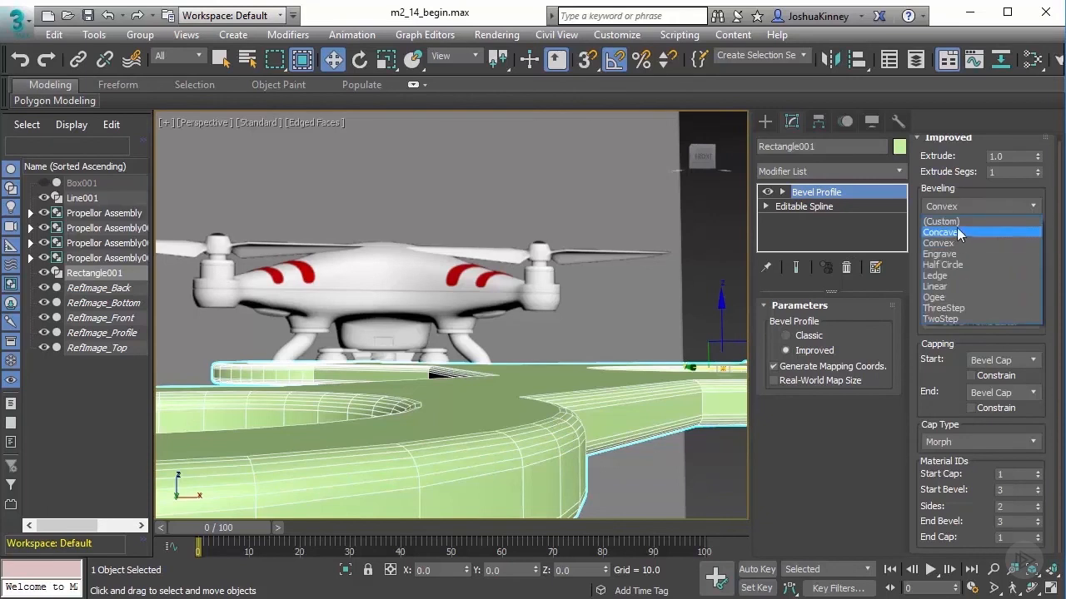
left_click(939, 232)
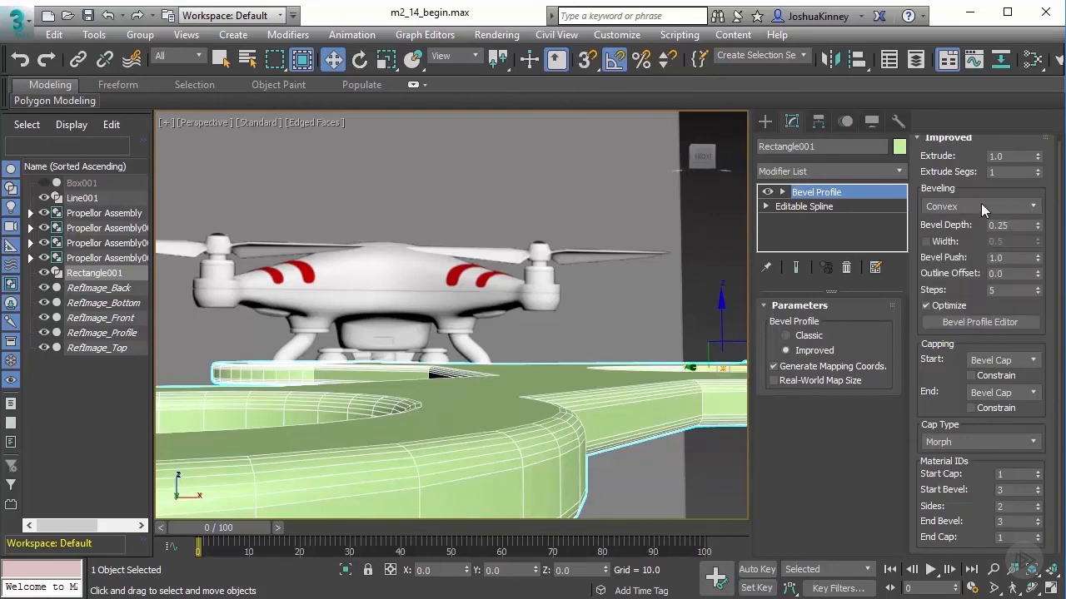
left_click(979, 206)
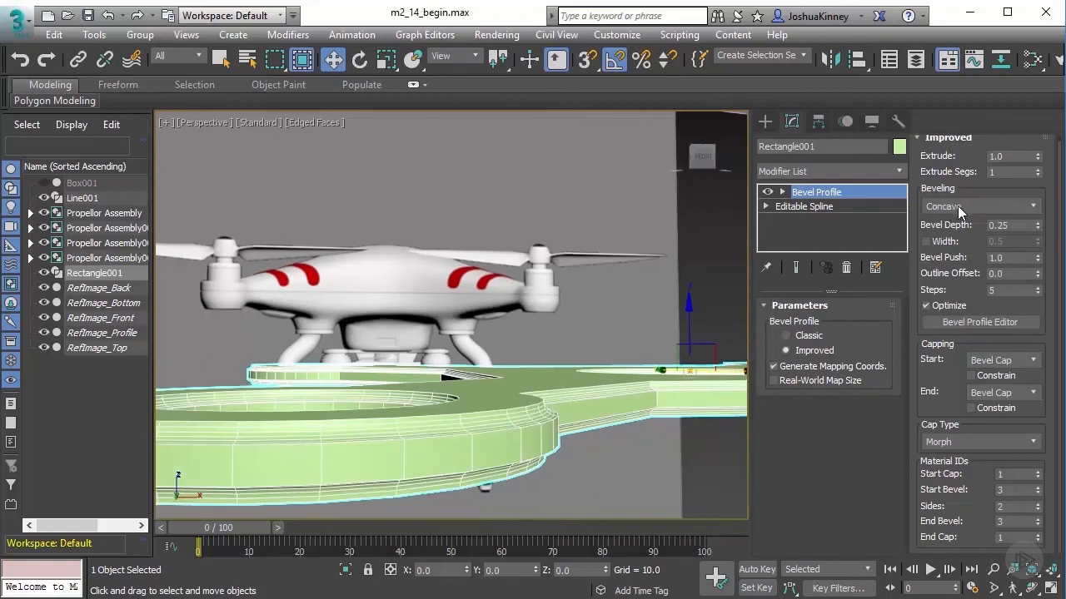
left_click(978, 205)
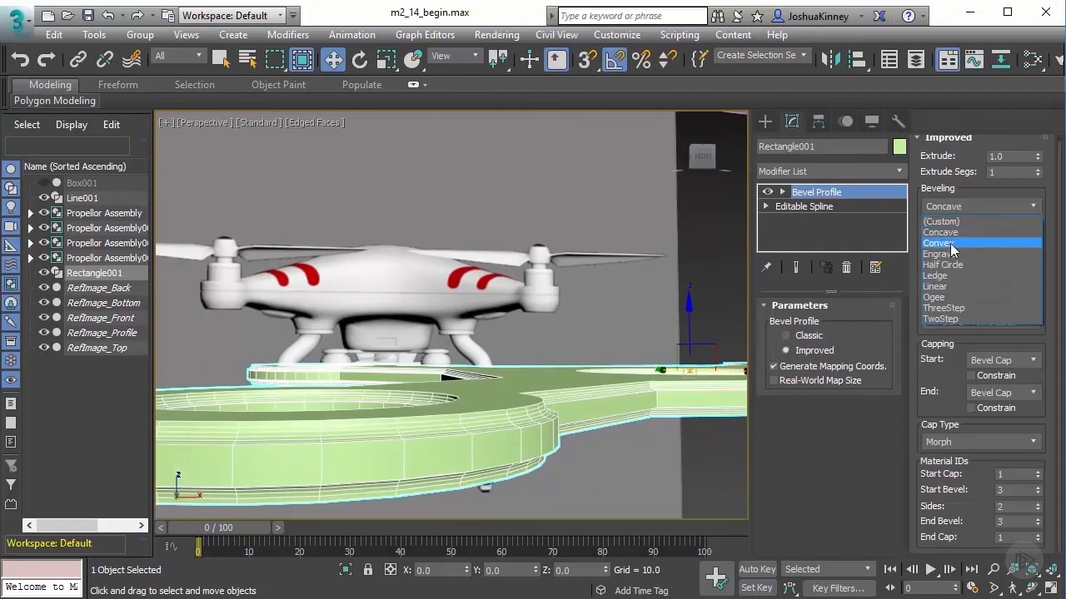
left_click(939, 243)
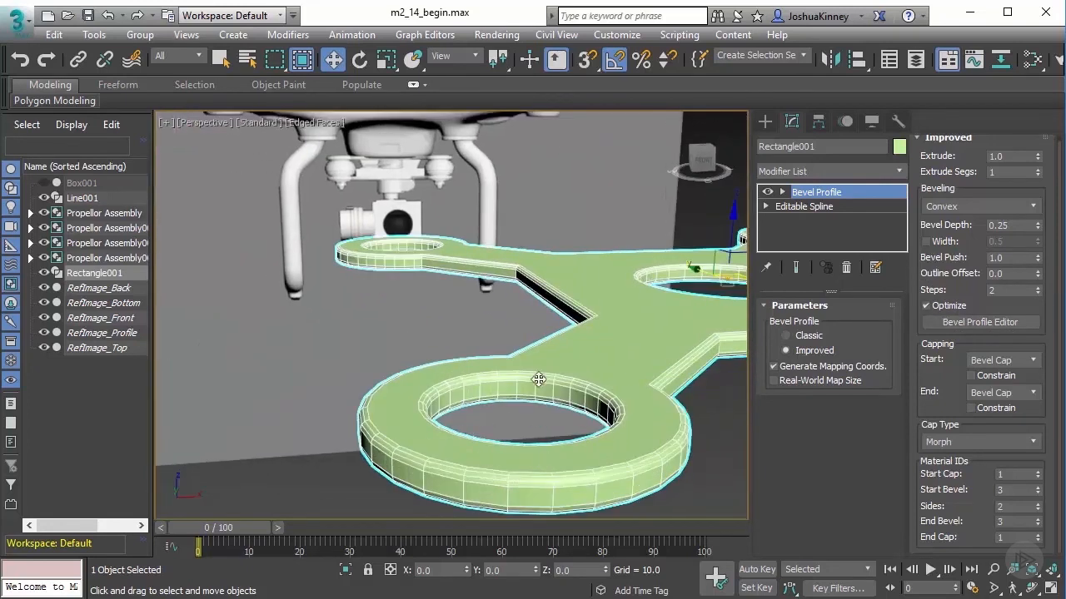
left_click_drag(539, 379, 535, 373)
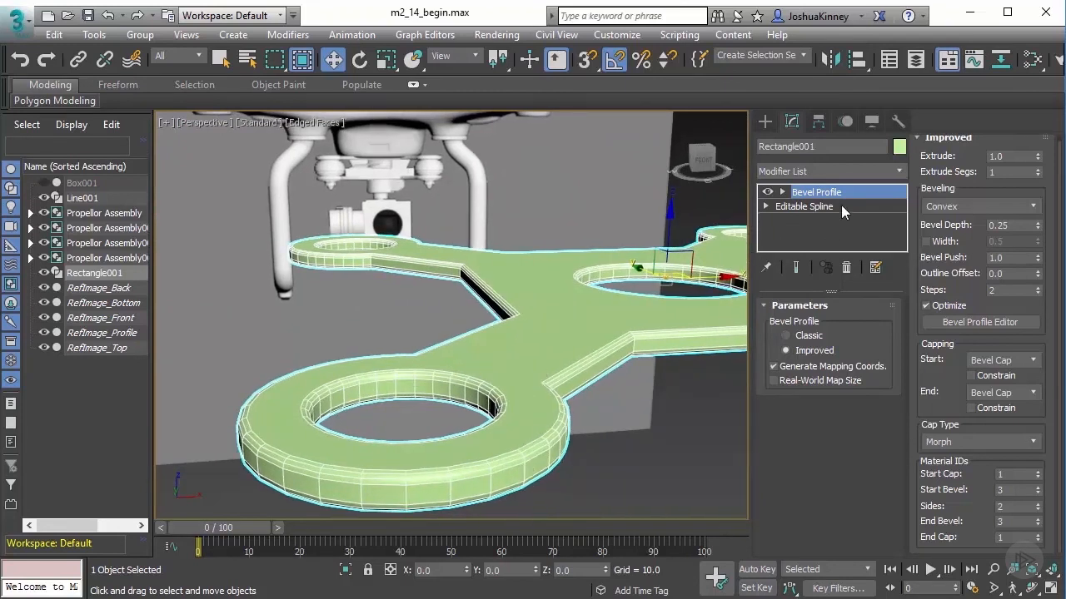
- Set Rectangle001's spline interpolation Steps to 4 and check the beveled result
left_click(804, 207)
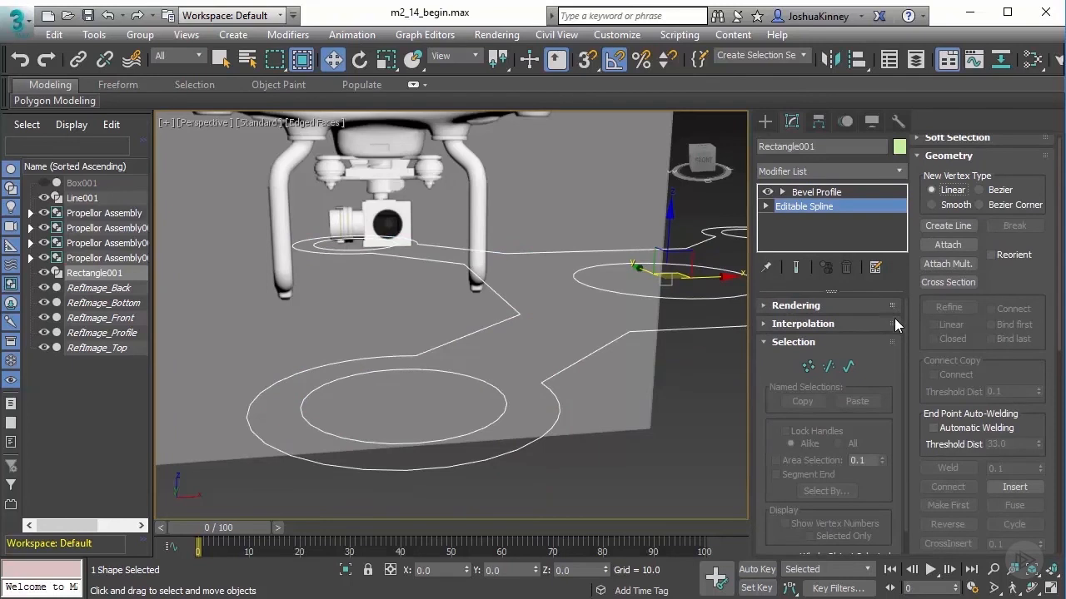
left_click(803, 323)
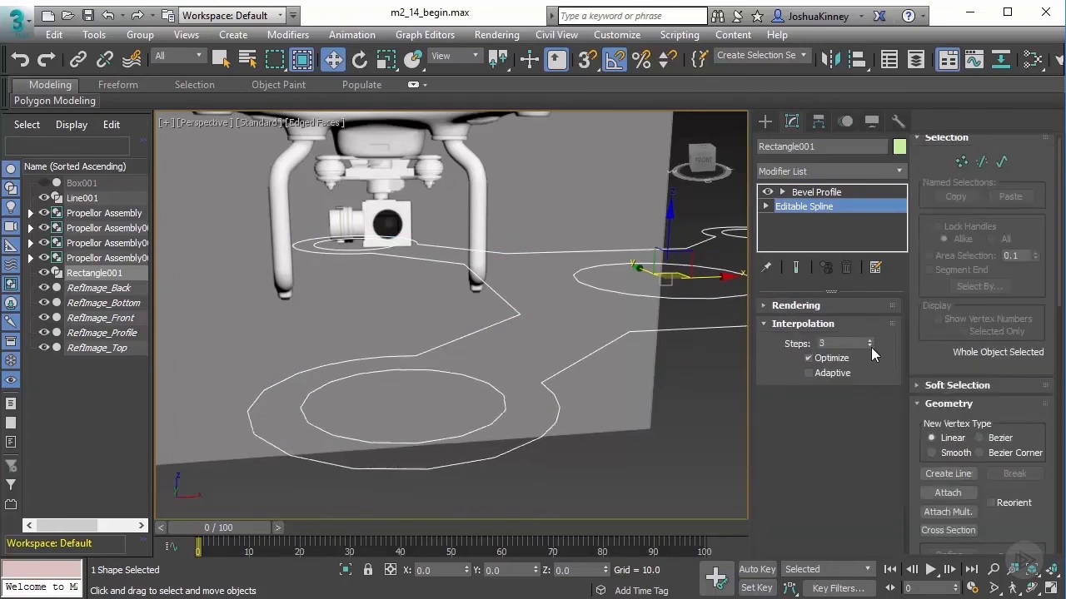
left_click(869, 346)
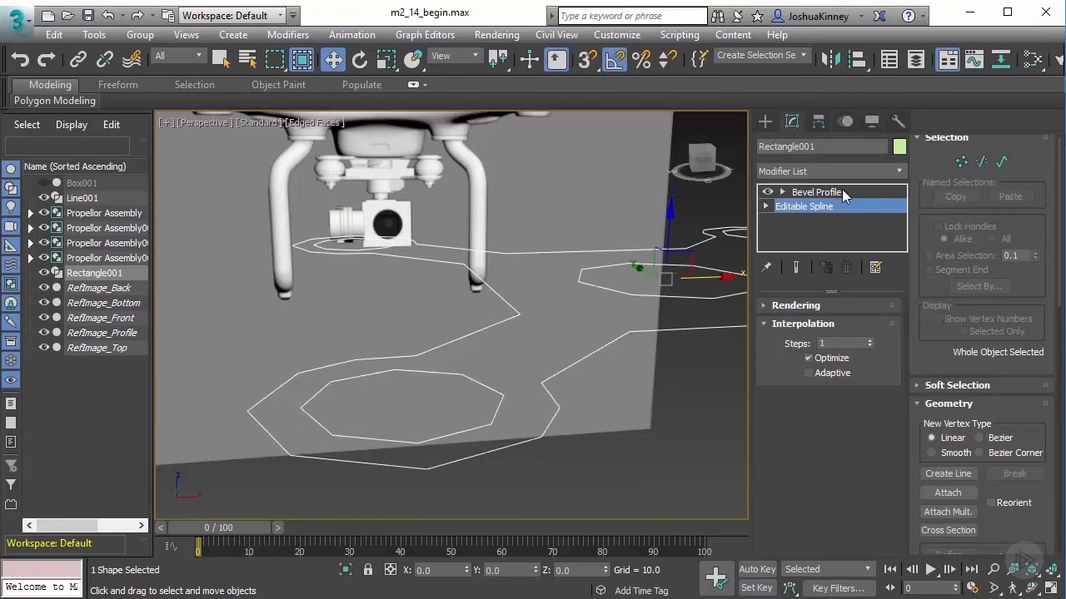
left_click(816, 191)
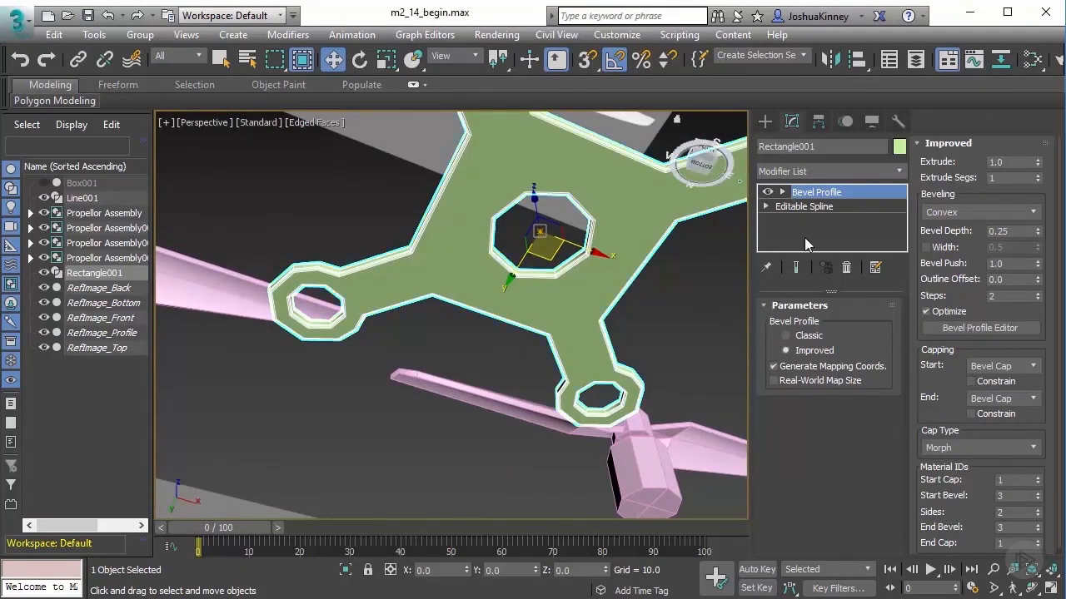
left_click(805, 205)
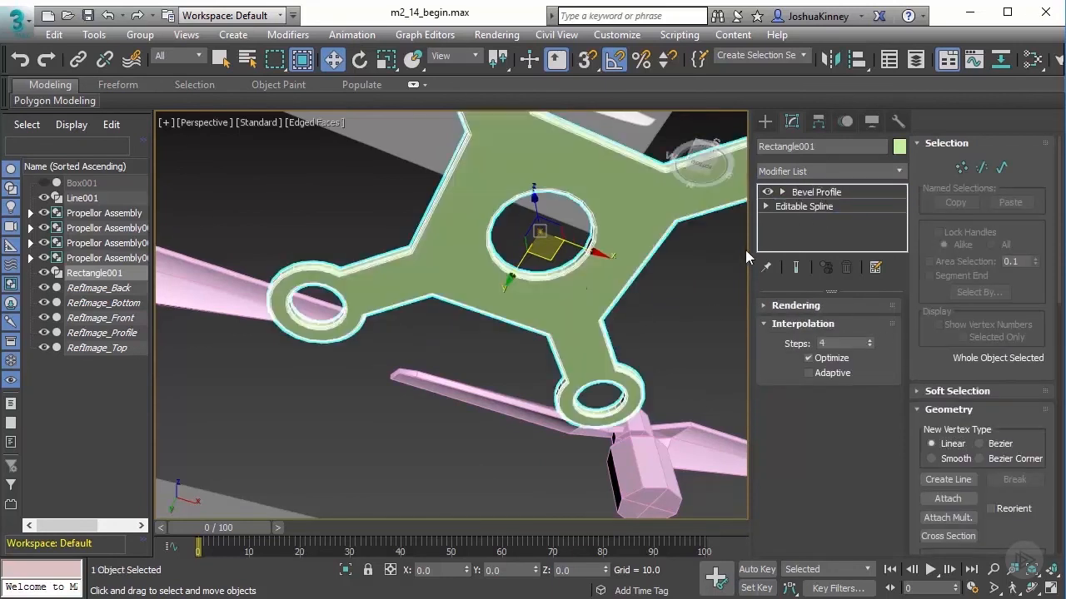
left_click(815, 192)
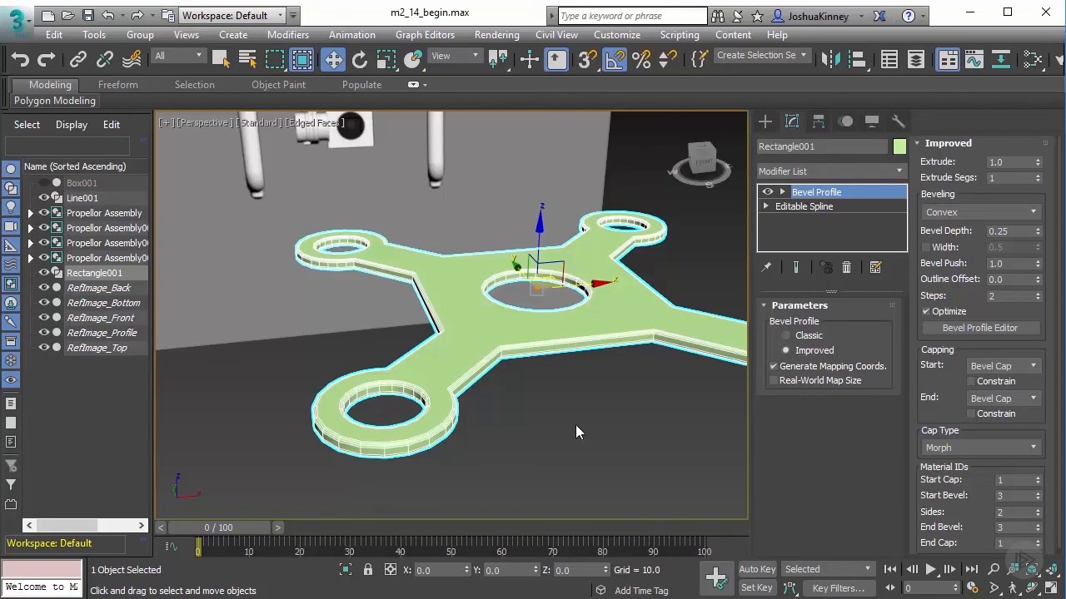
mouse_move(852, 438)
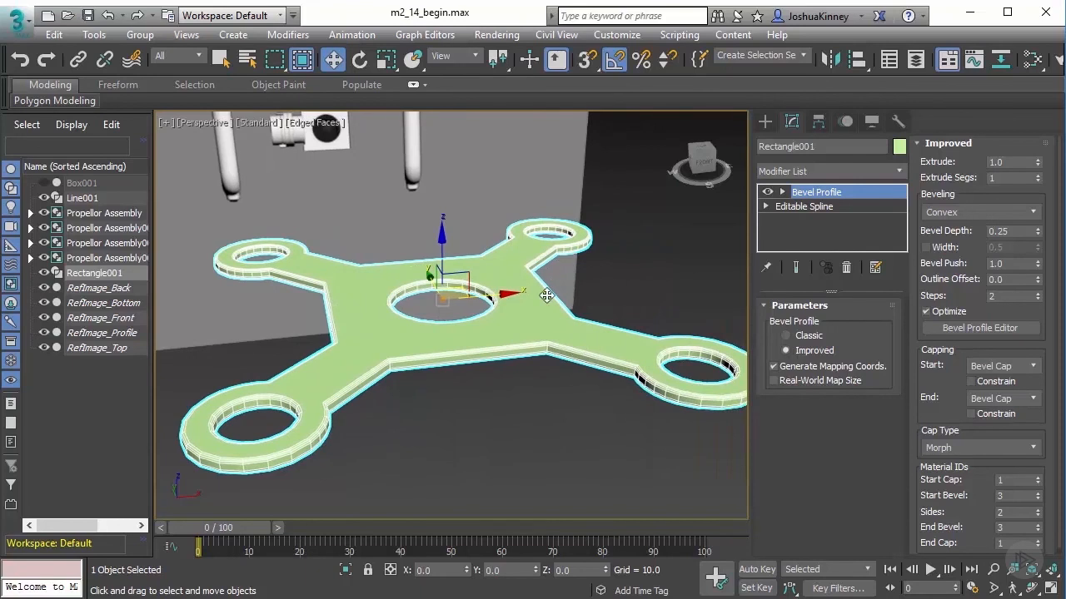
mouse_move(666, 289)
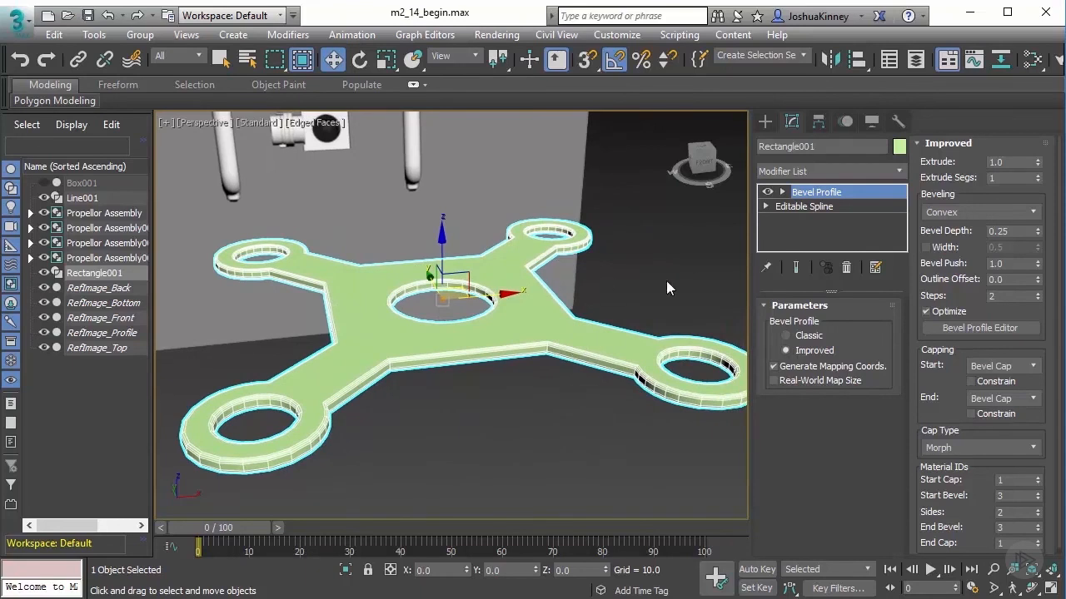
left_click(804, 206)
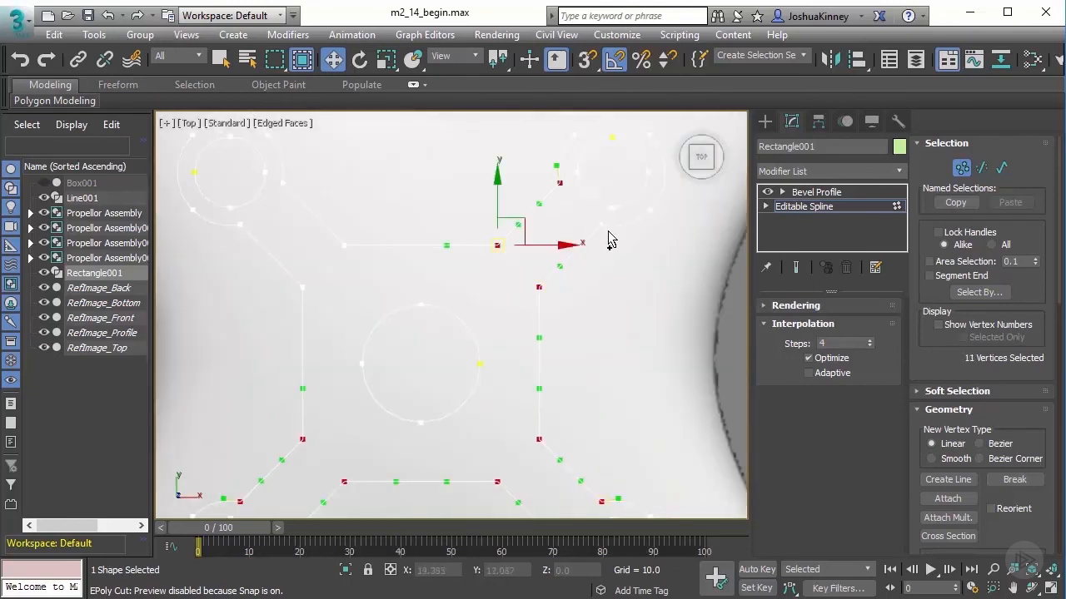
- Box-select the corner vertices of the bracket outline in Top view
left_click_drag(520, 245, 300, 278)
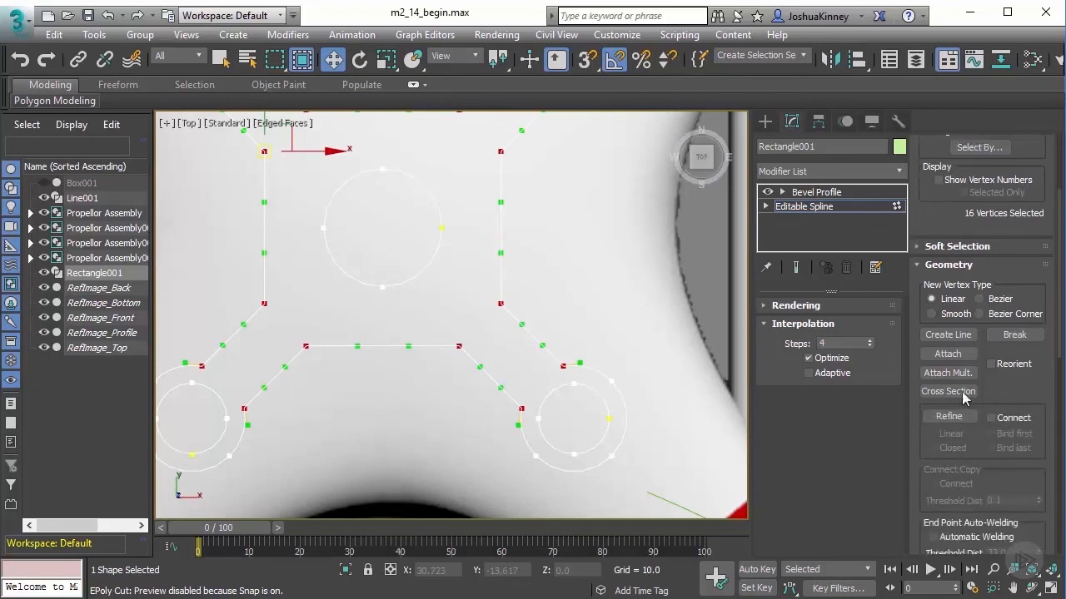
scroll("down", 3)
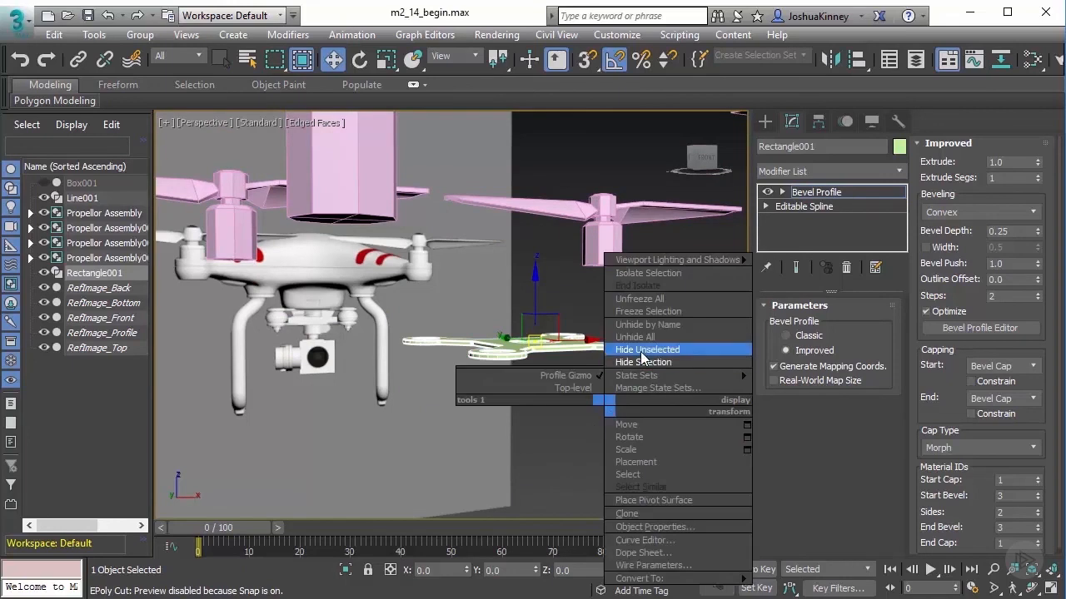
- Unhide all objects, orbit up to view the bracket, then undo the change
left_click(647, 348)
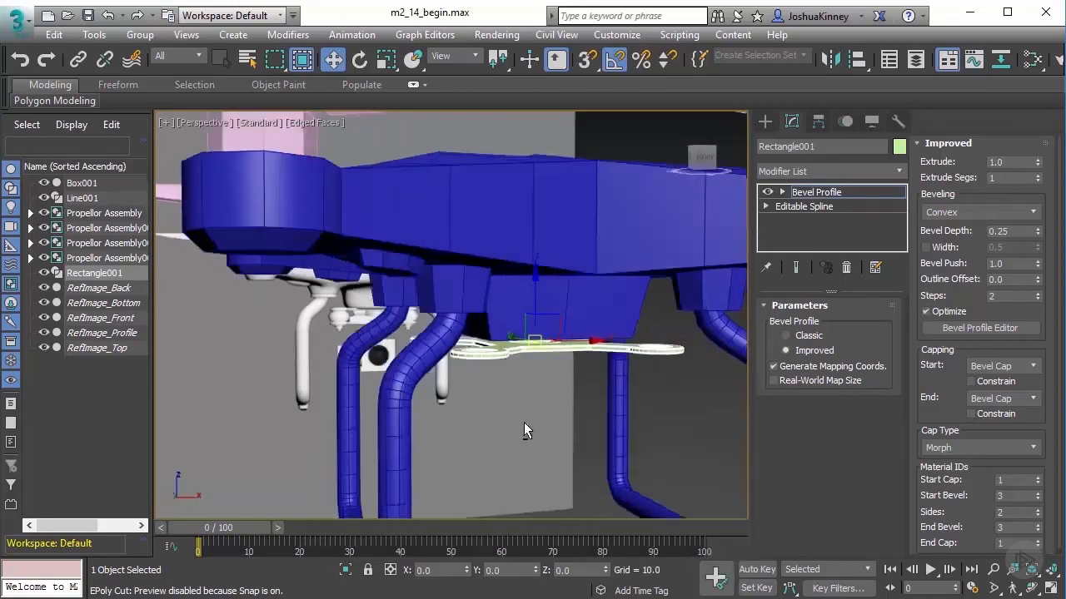
left_click_drag(525, 430, 528, 300)
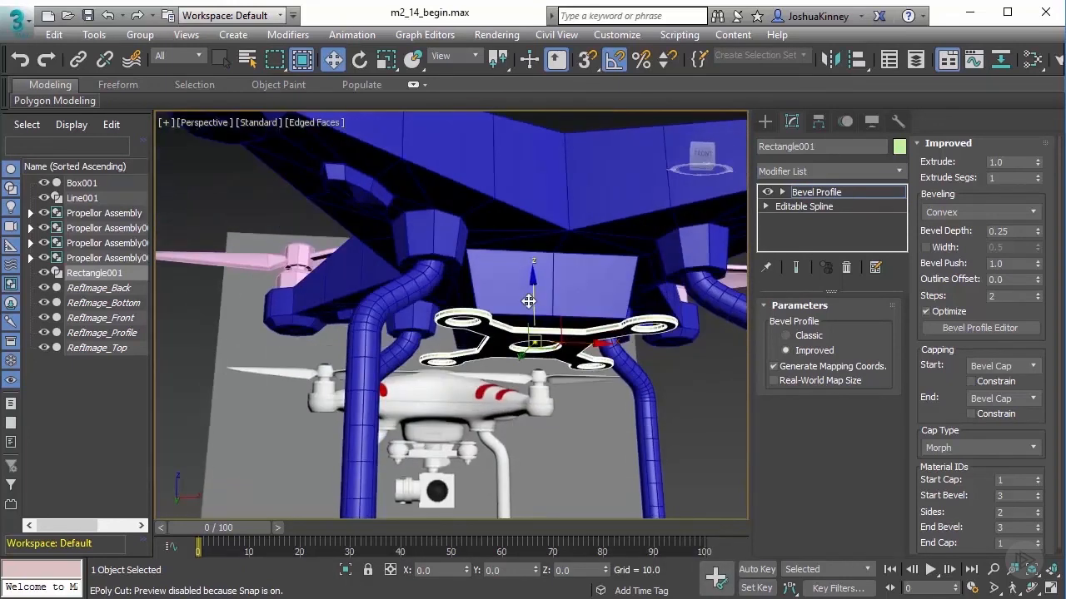
key("ctrl+z")
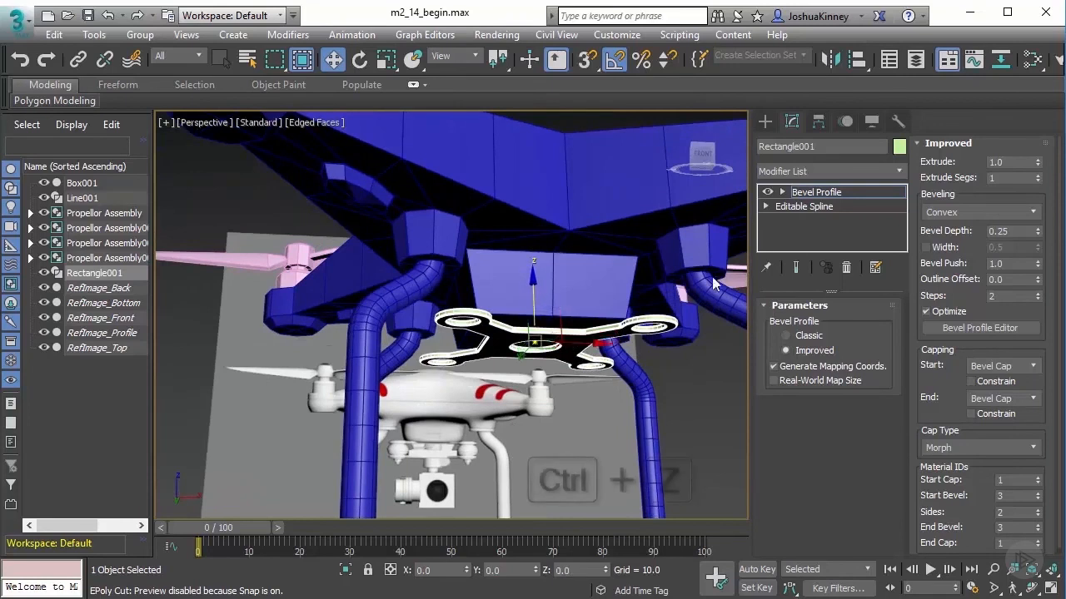
left_click(803, 205)
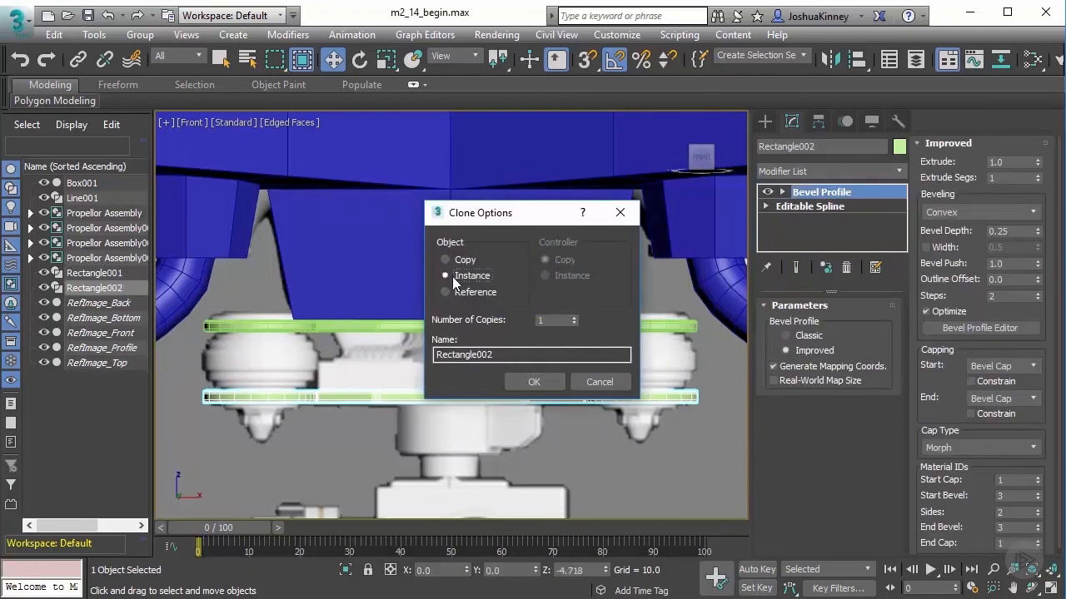
- Clone the bracket as an instance, creating Rectangle002
left_click(534, 381)
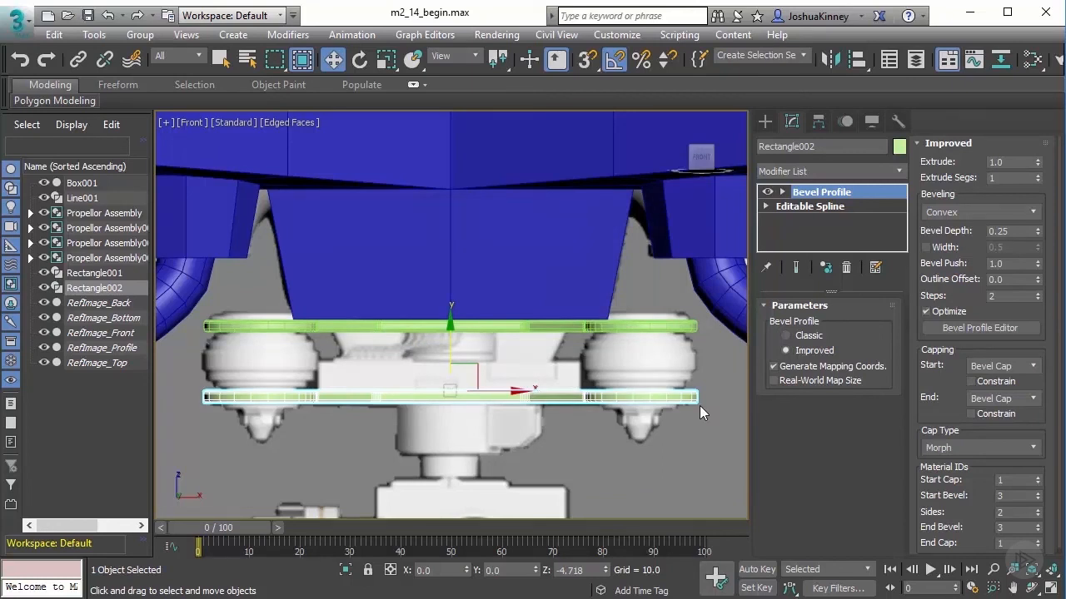
mouse_move(657, 366)
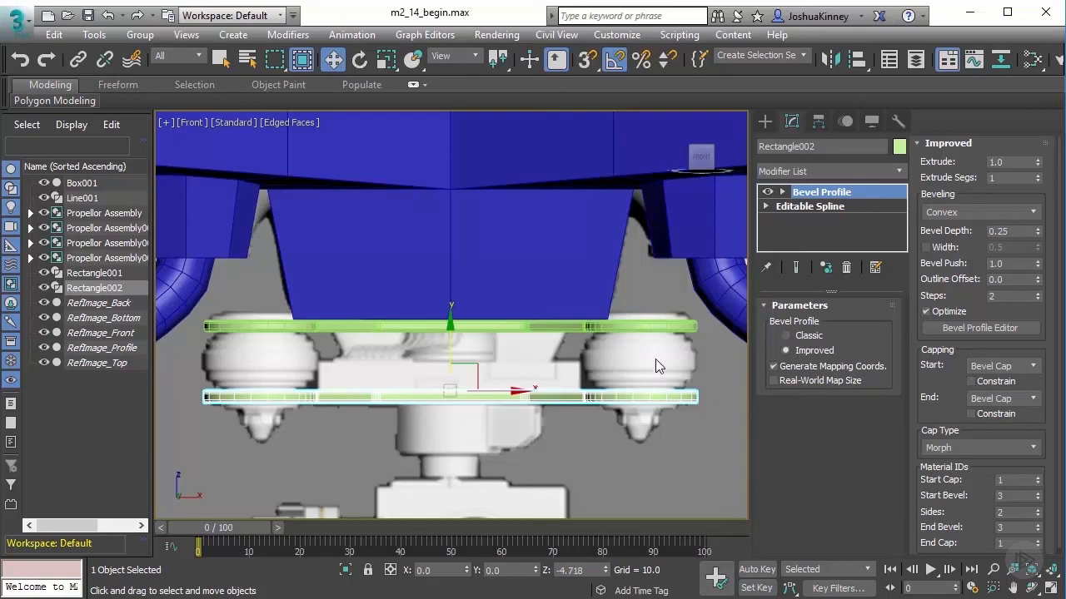